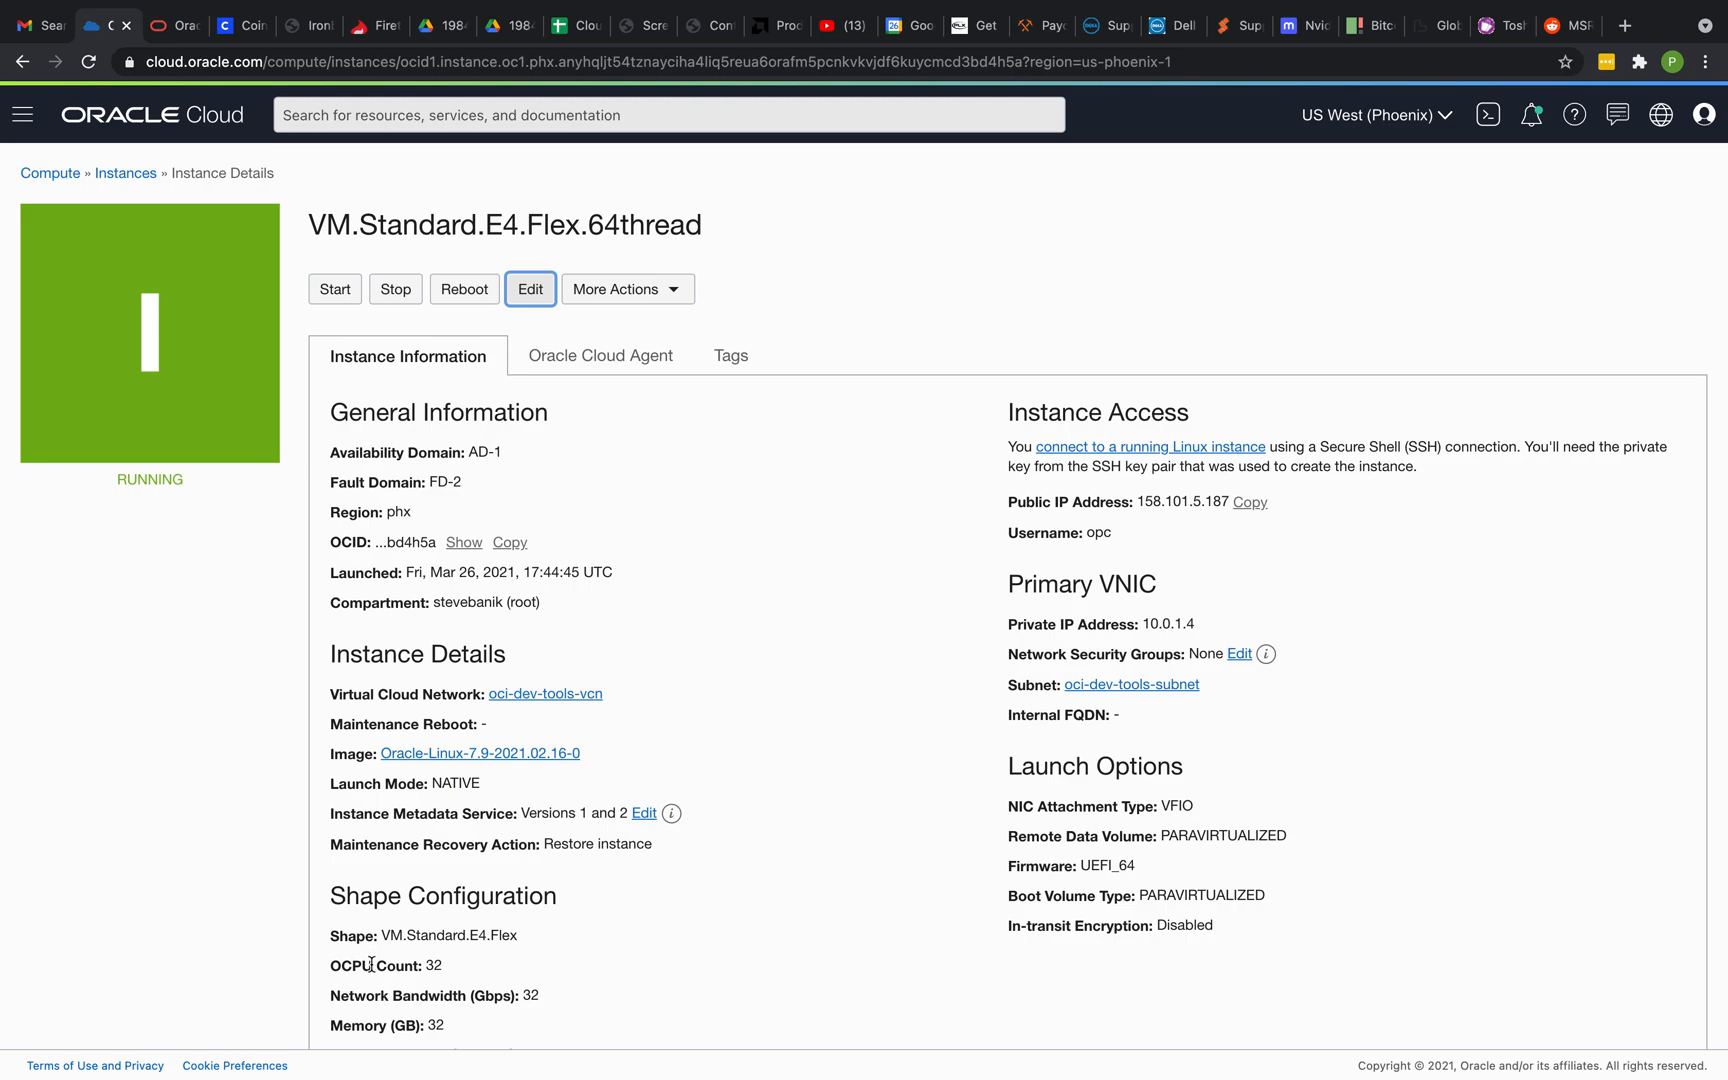
Step: Highlight the instance's OCPU count, then view xmrig's 64-thread hashrate table (~25,000 H/s)
double_click(369, 966)
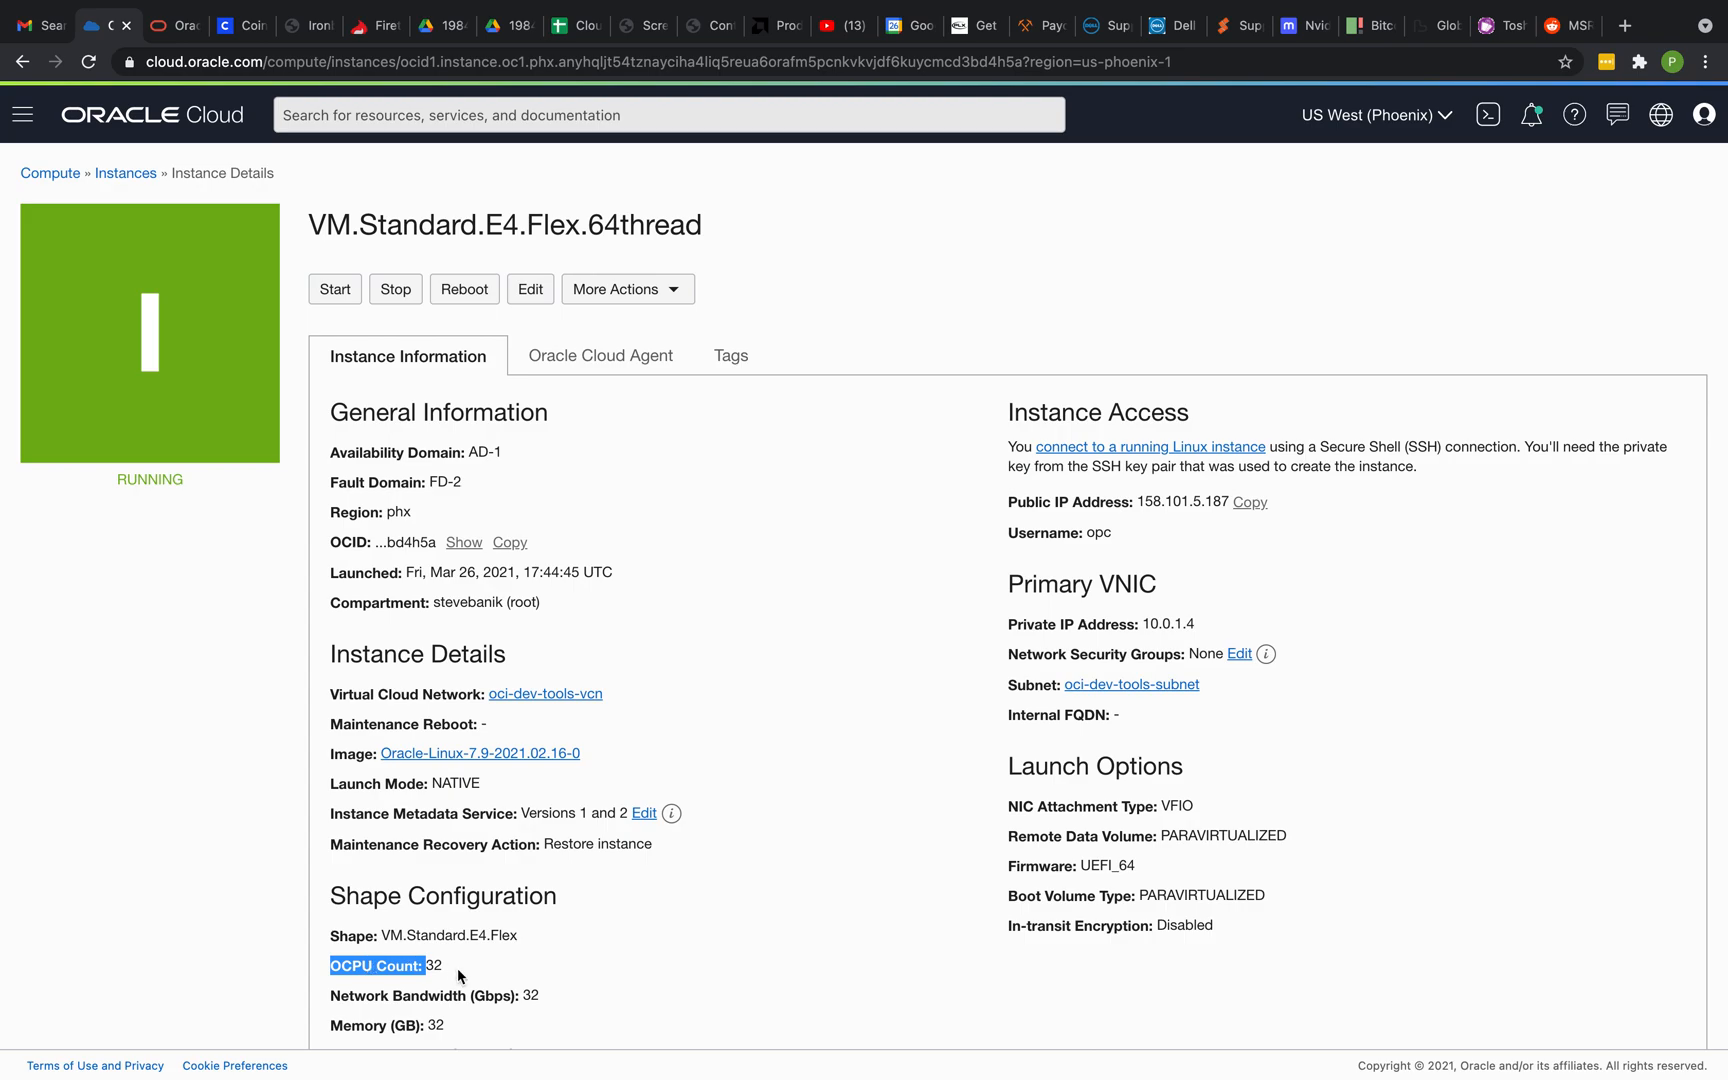
mouse_move(479, 999)
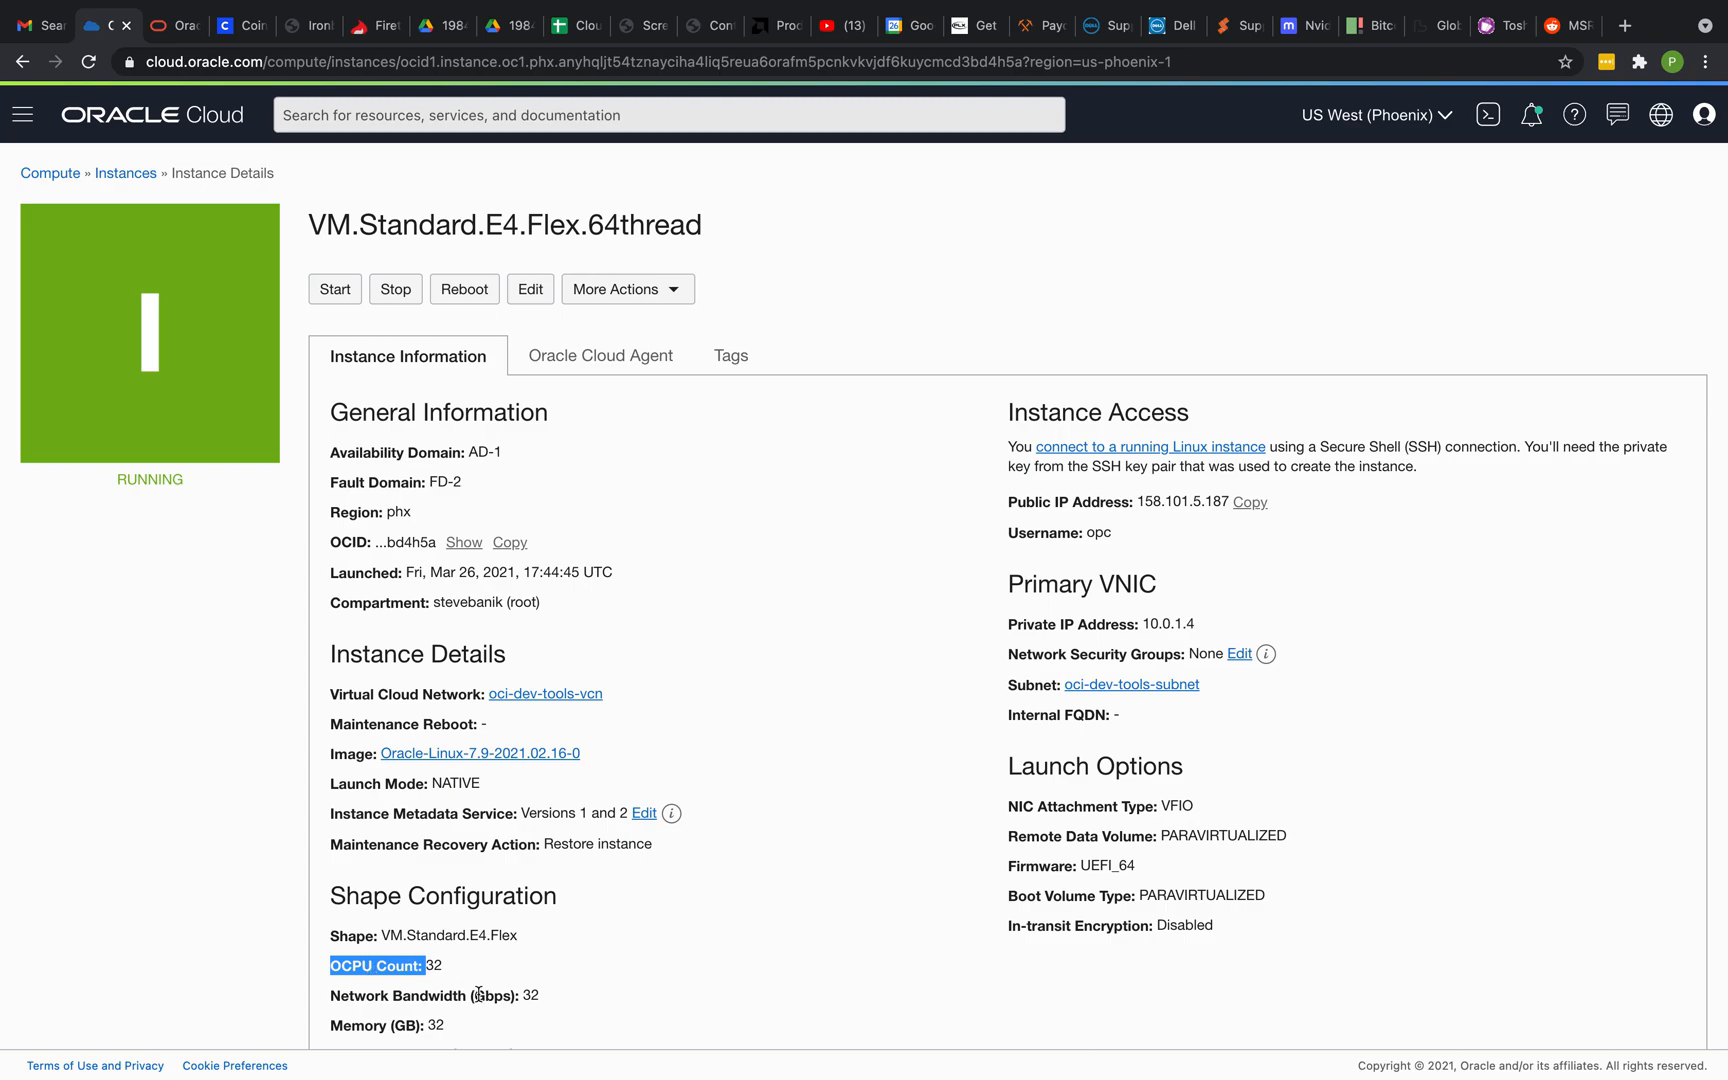
double_click(393, 966)
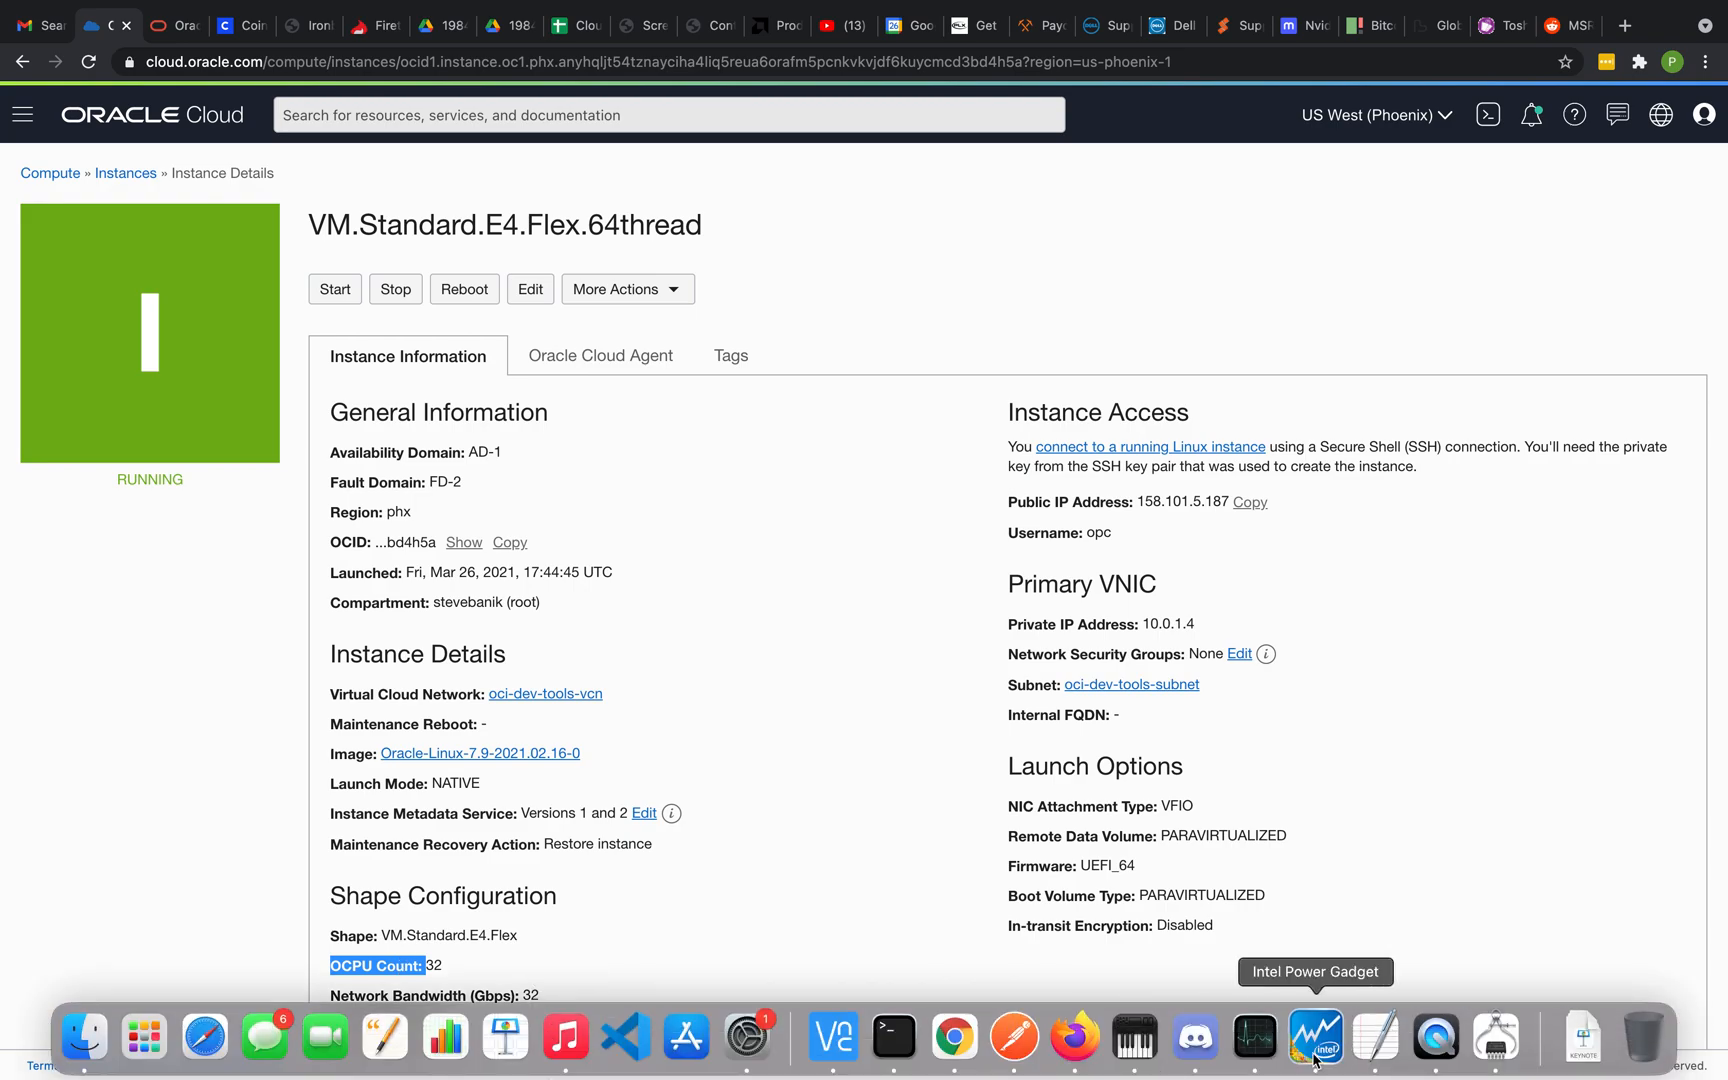
mouse_move(894, 1037)
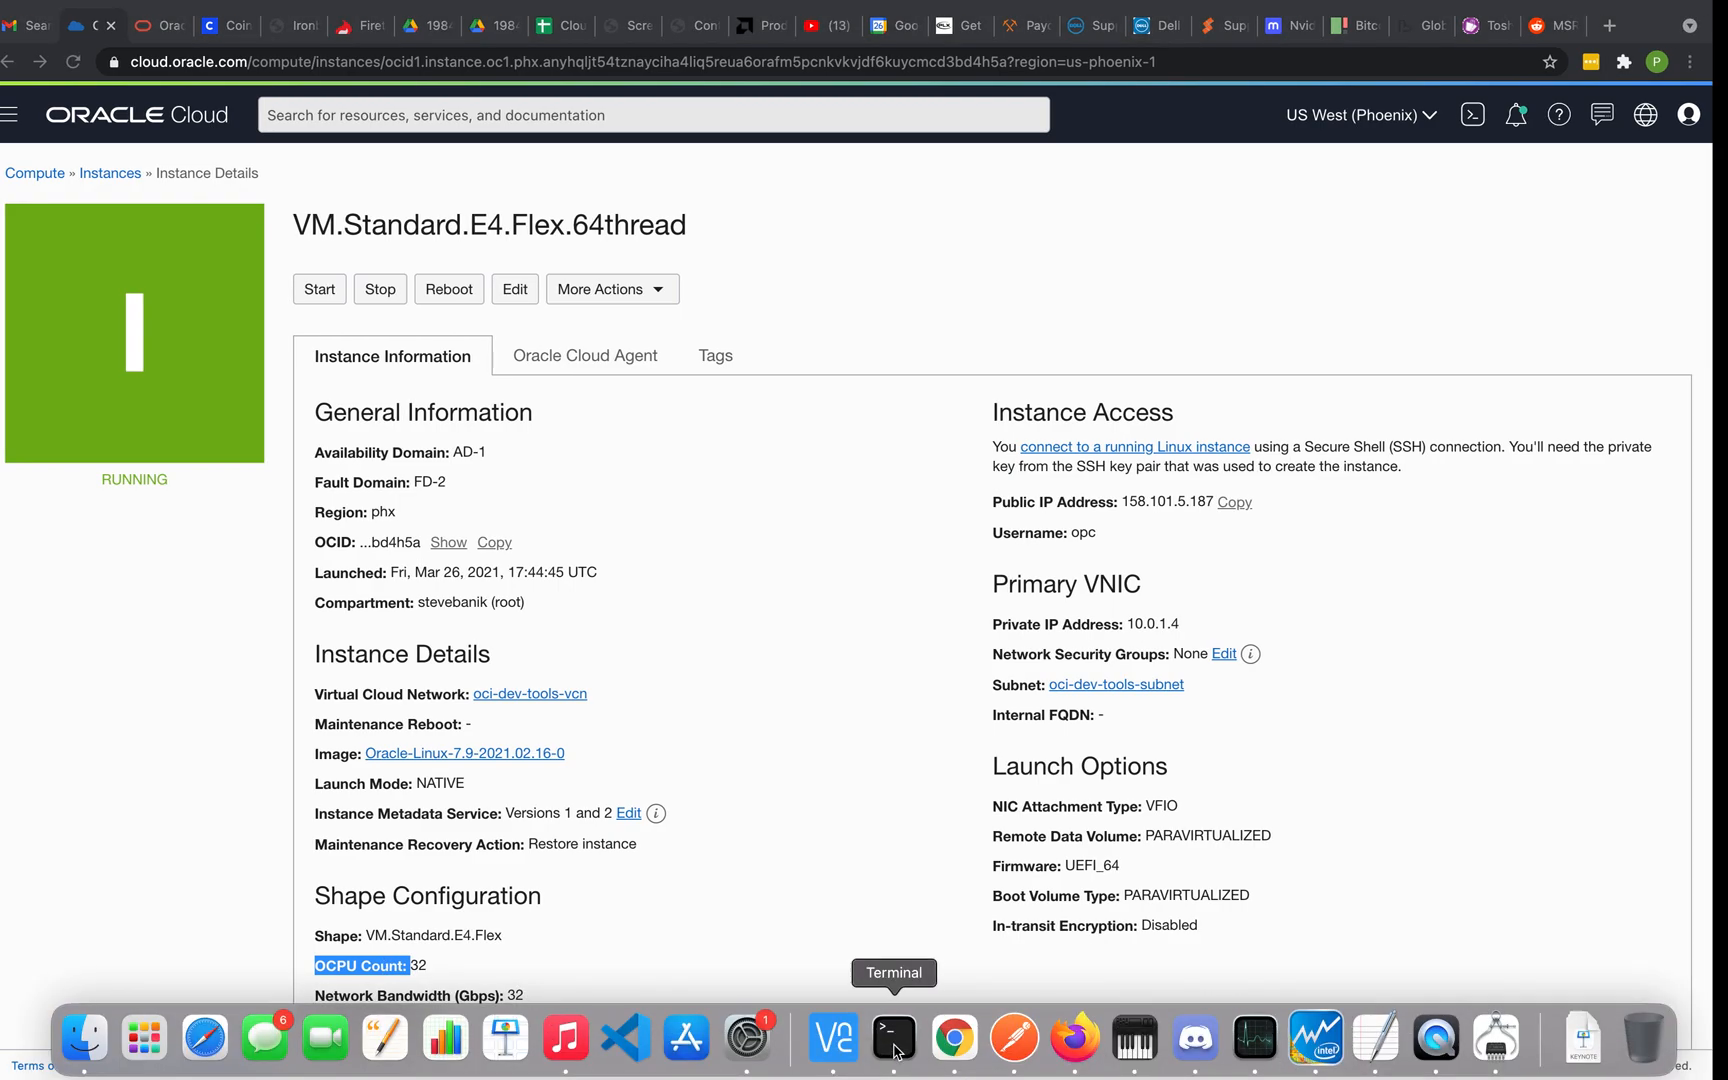
click(894, 1037)
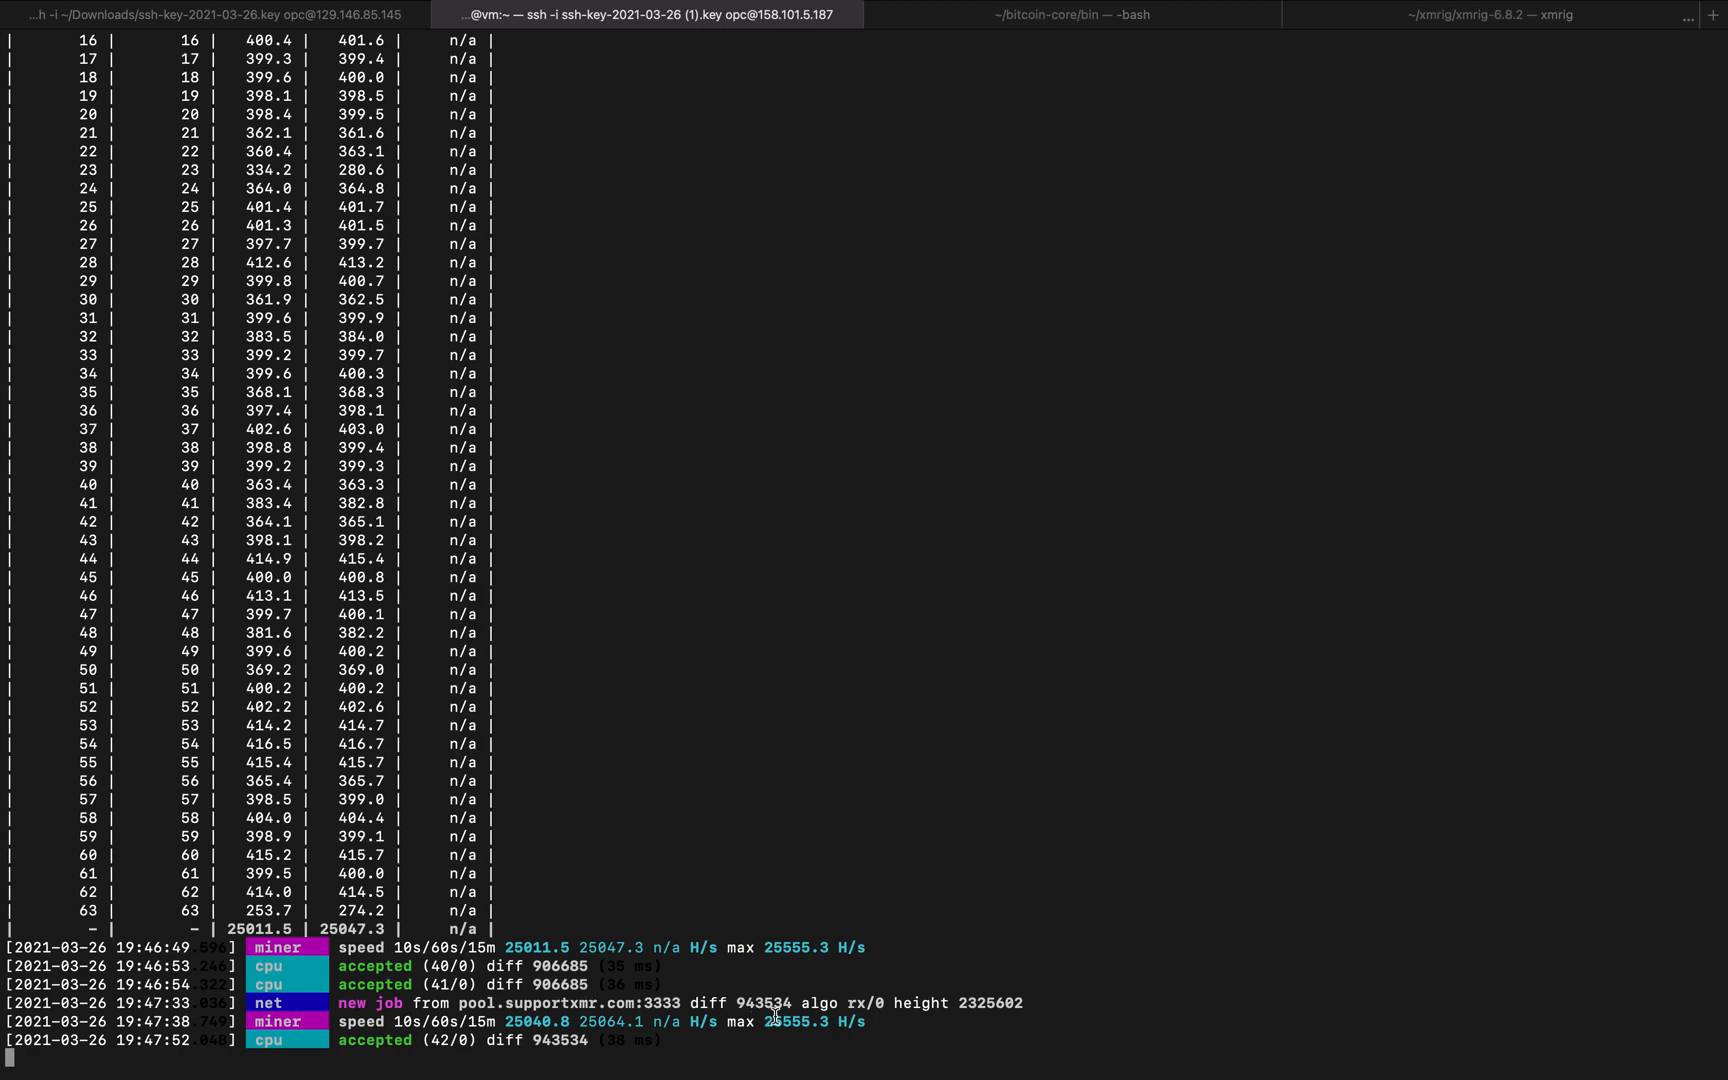
mouse_move(868, 1026)
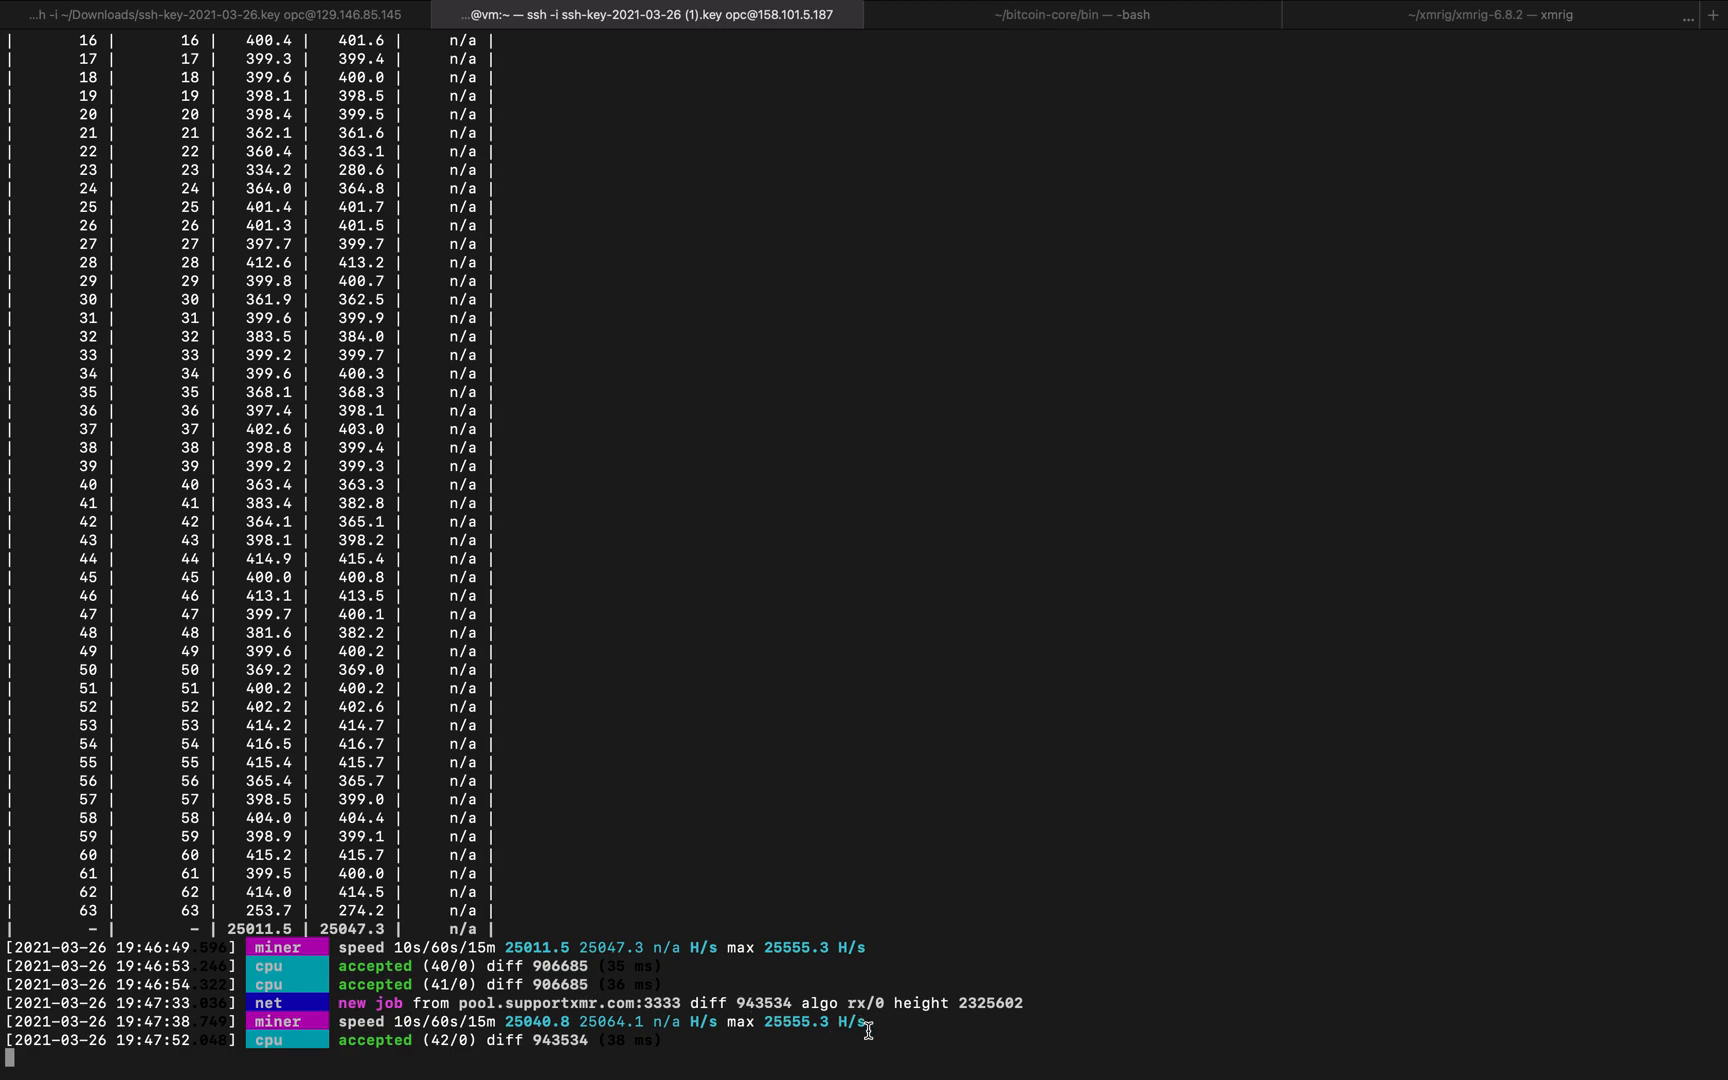
mouse_move(869, 1034)
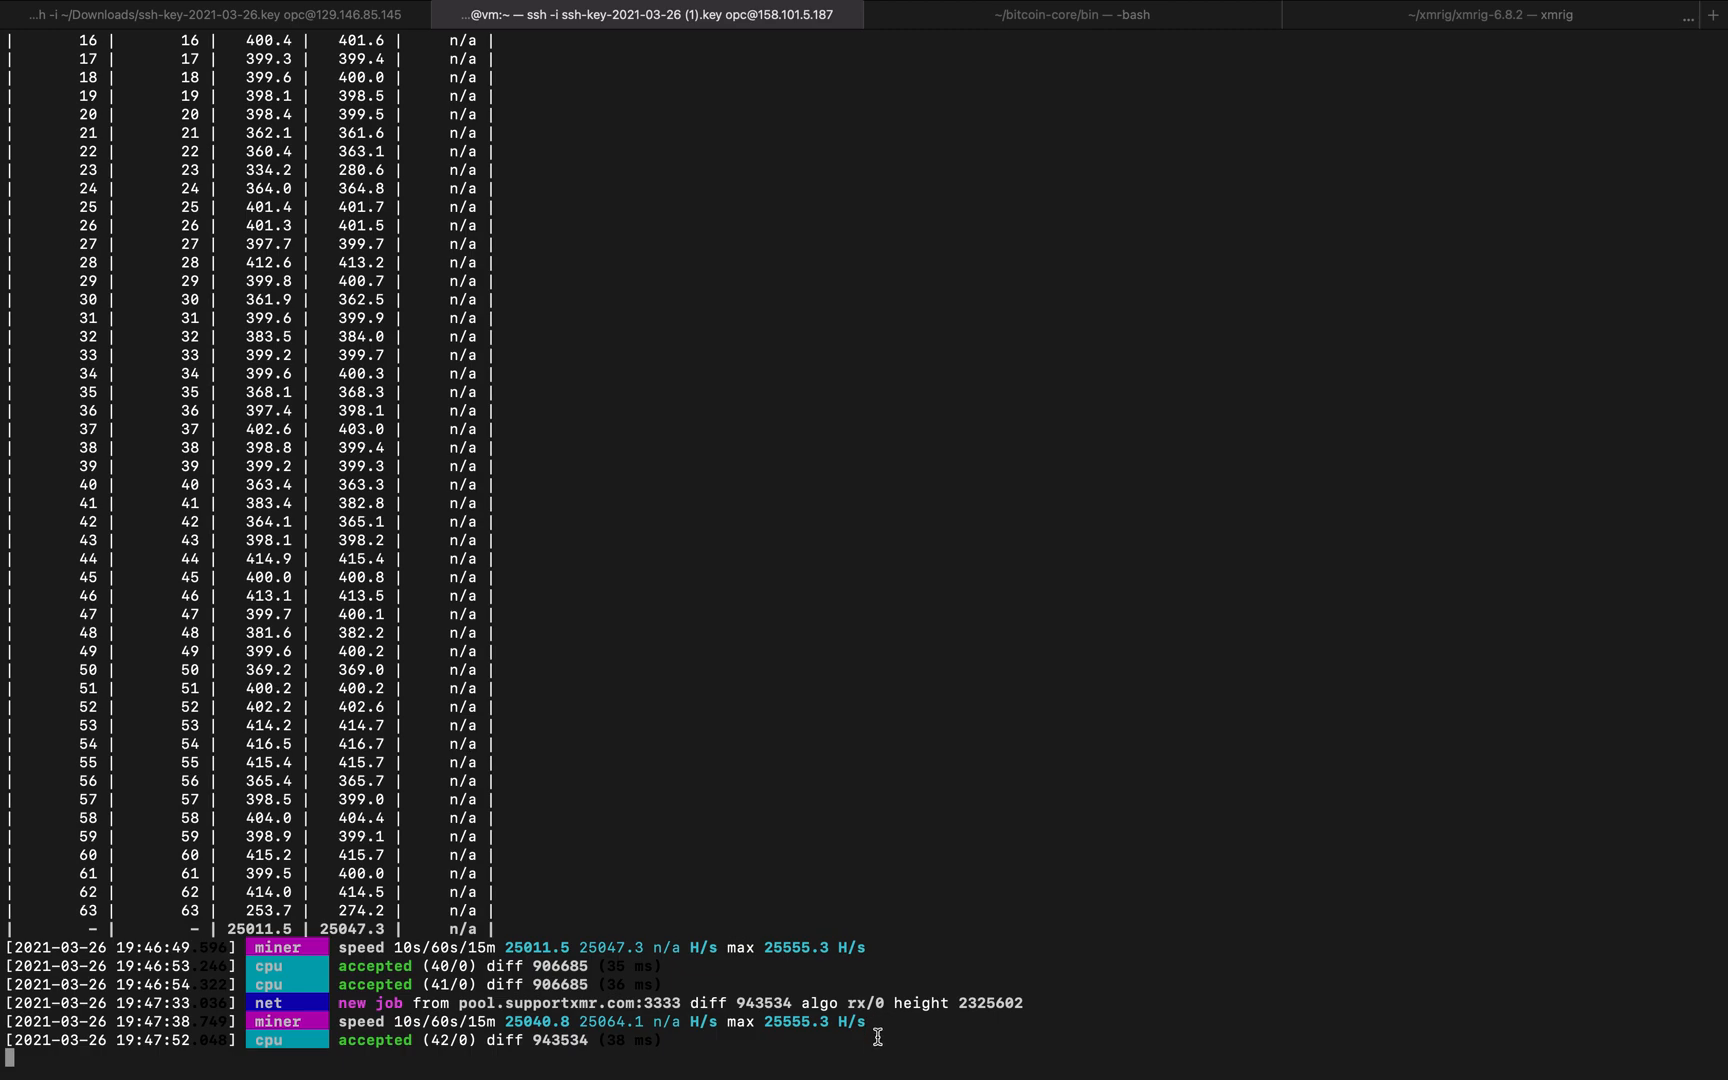
mouse_move(697, 833)
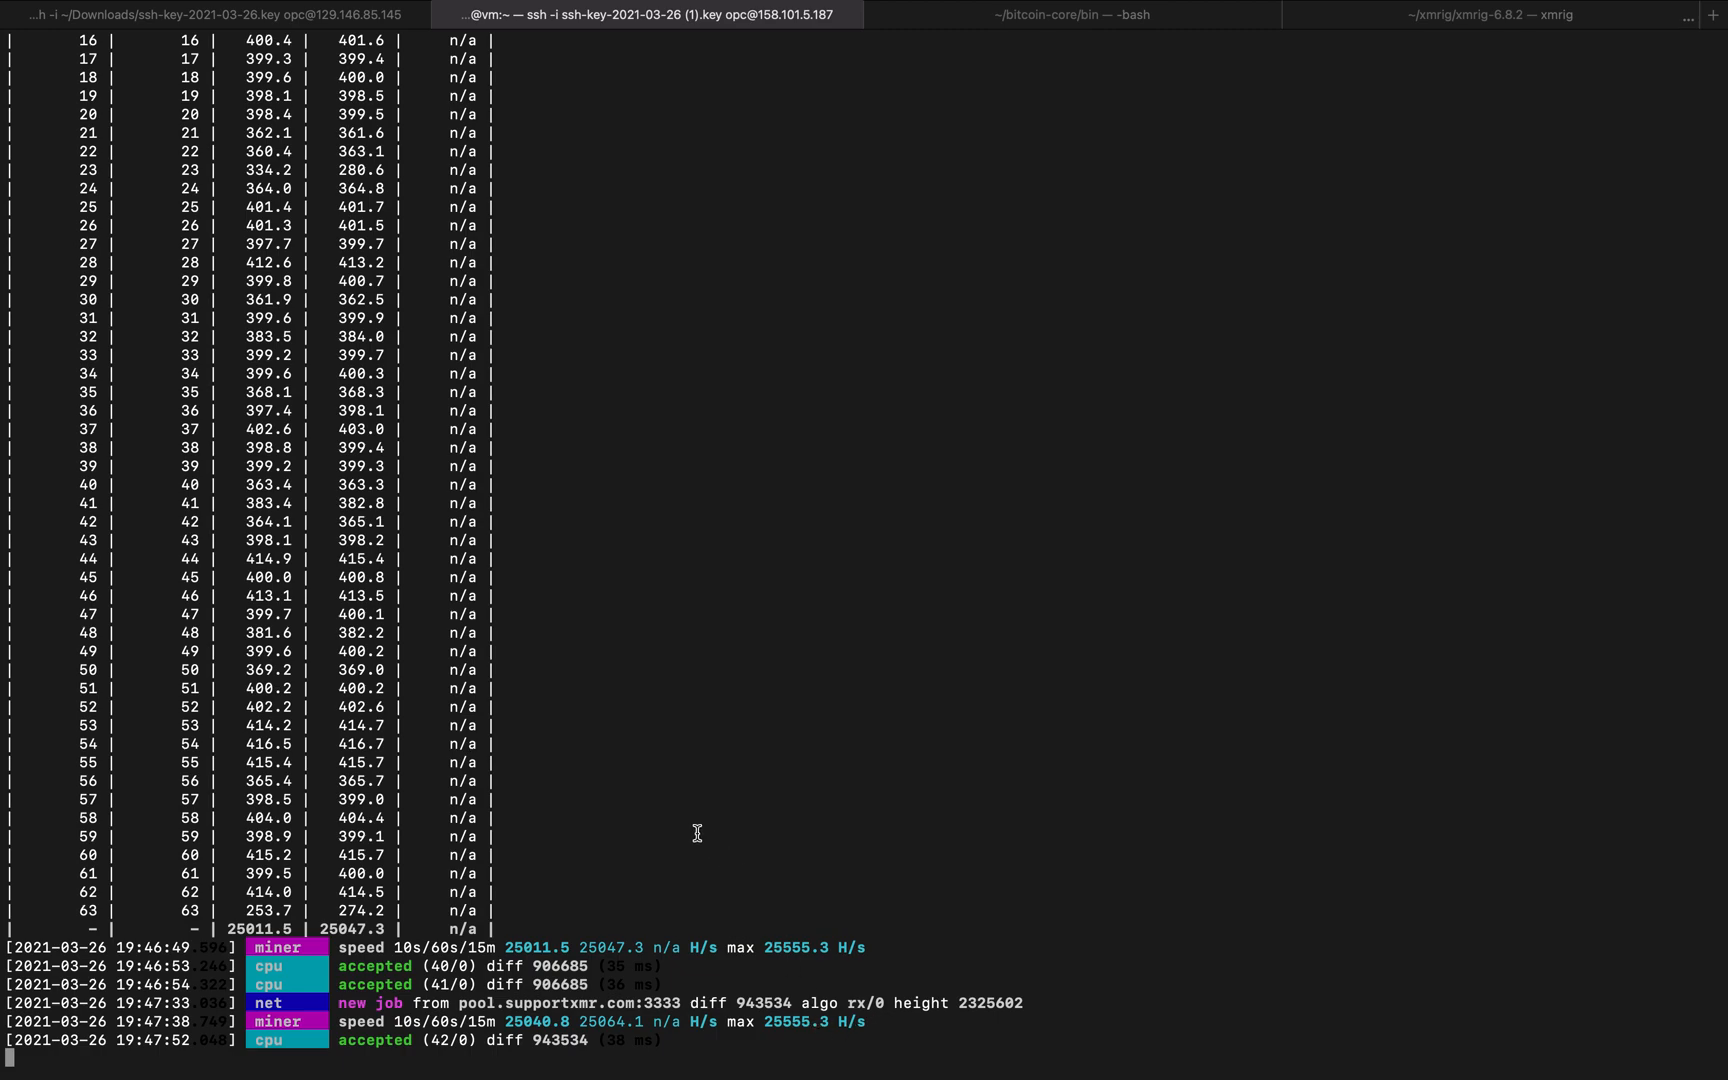
mouse_move(572, 814)
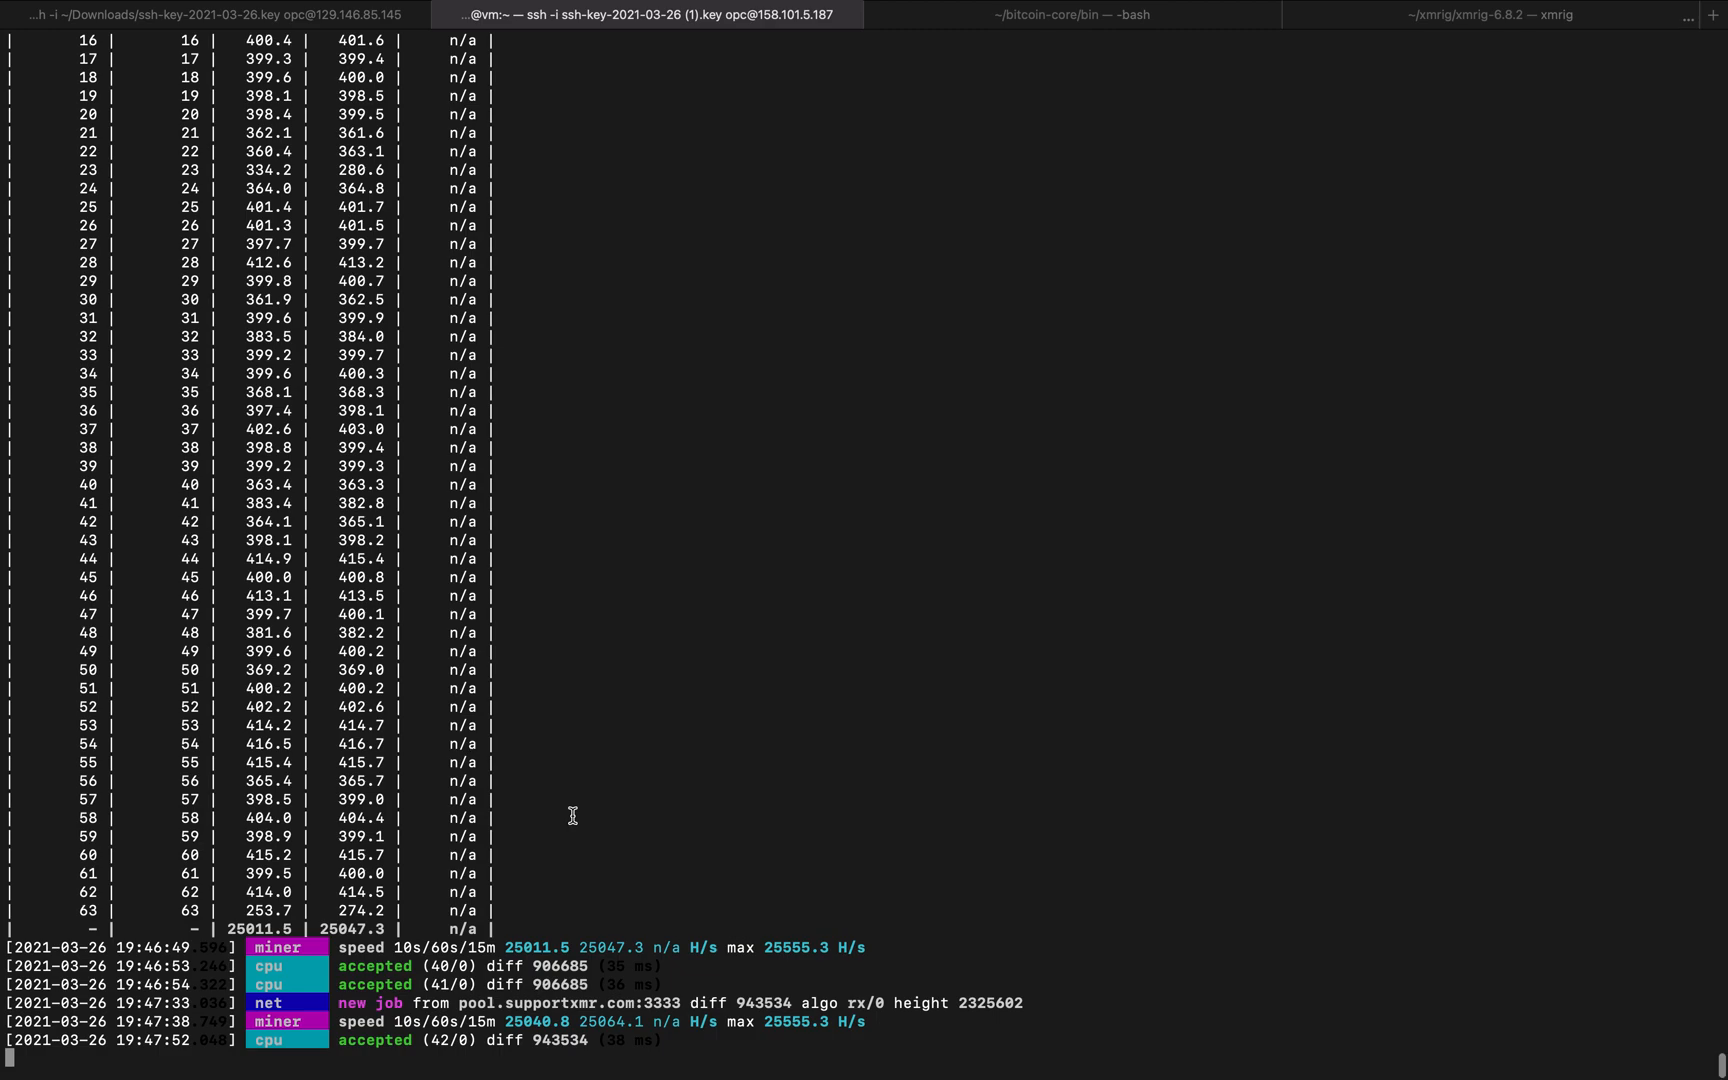
scroll(up, 3)
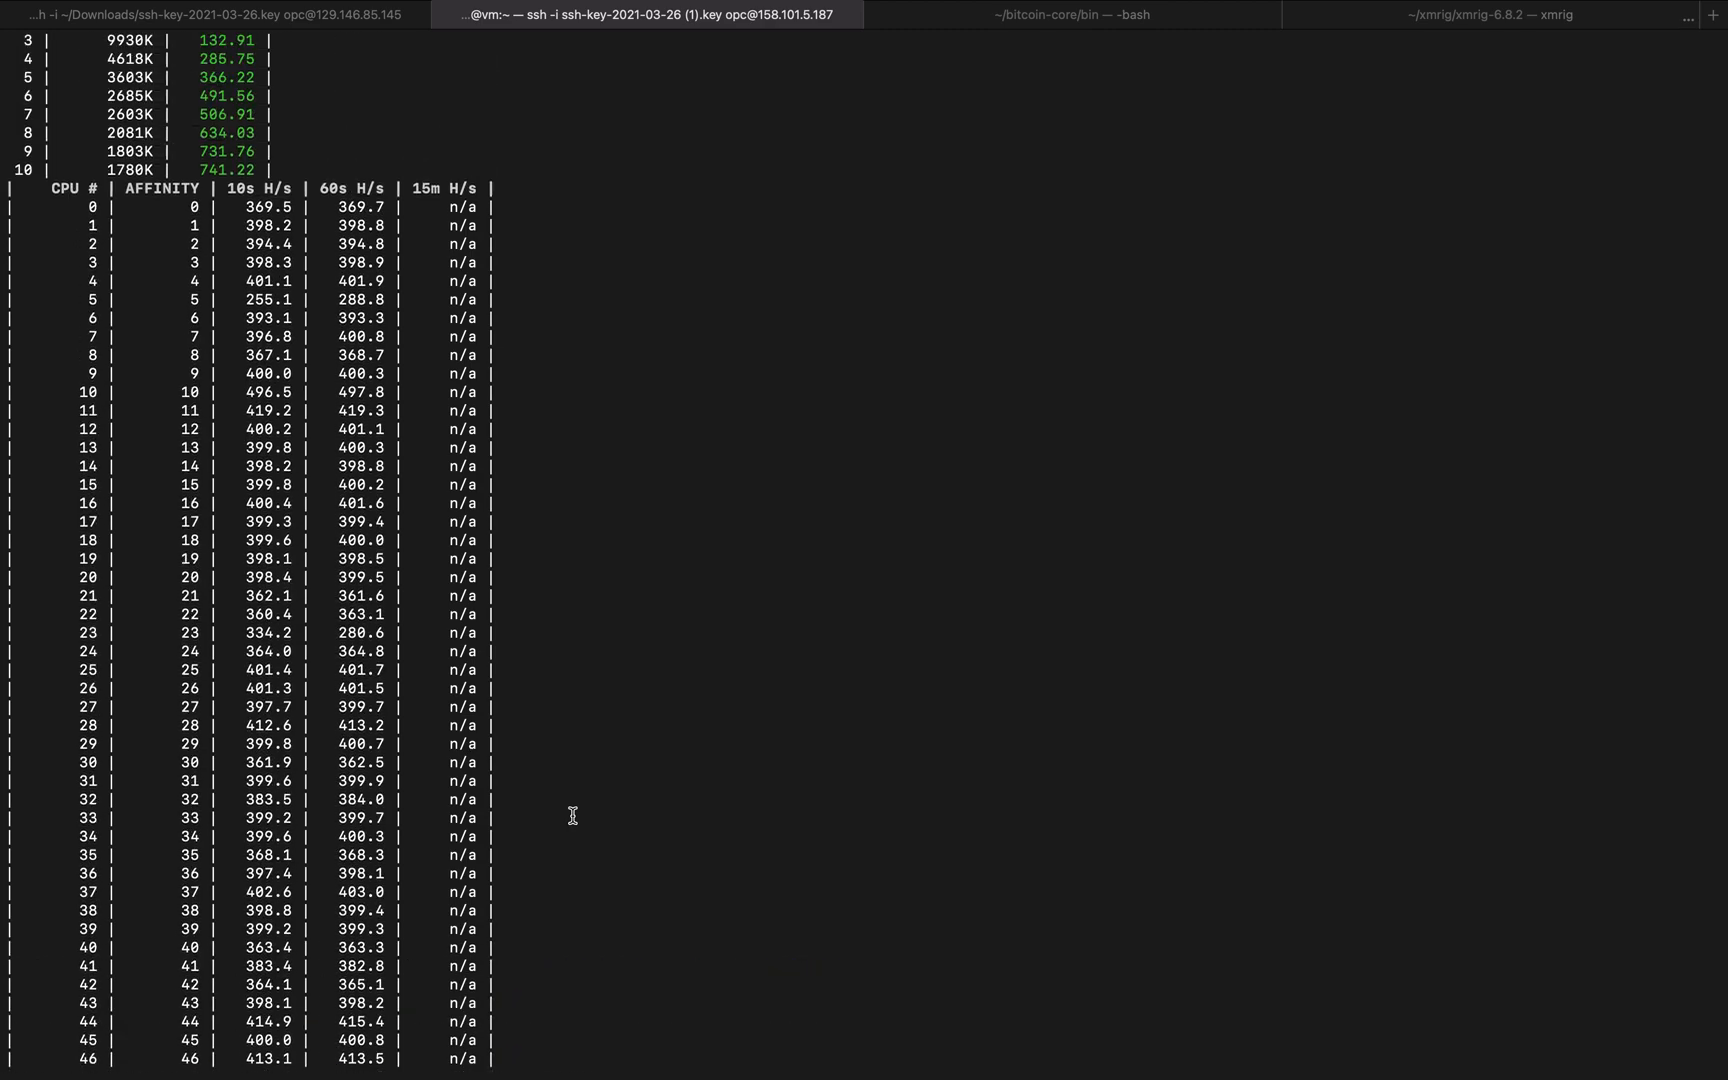
scroll(up, 3)
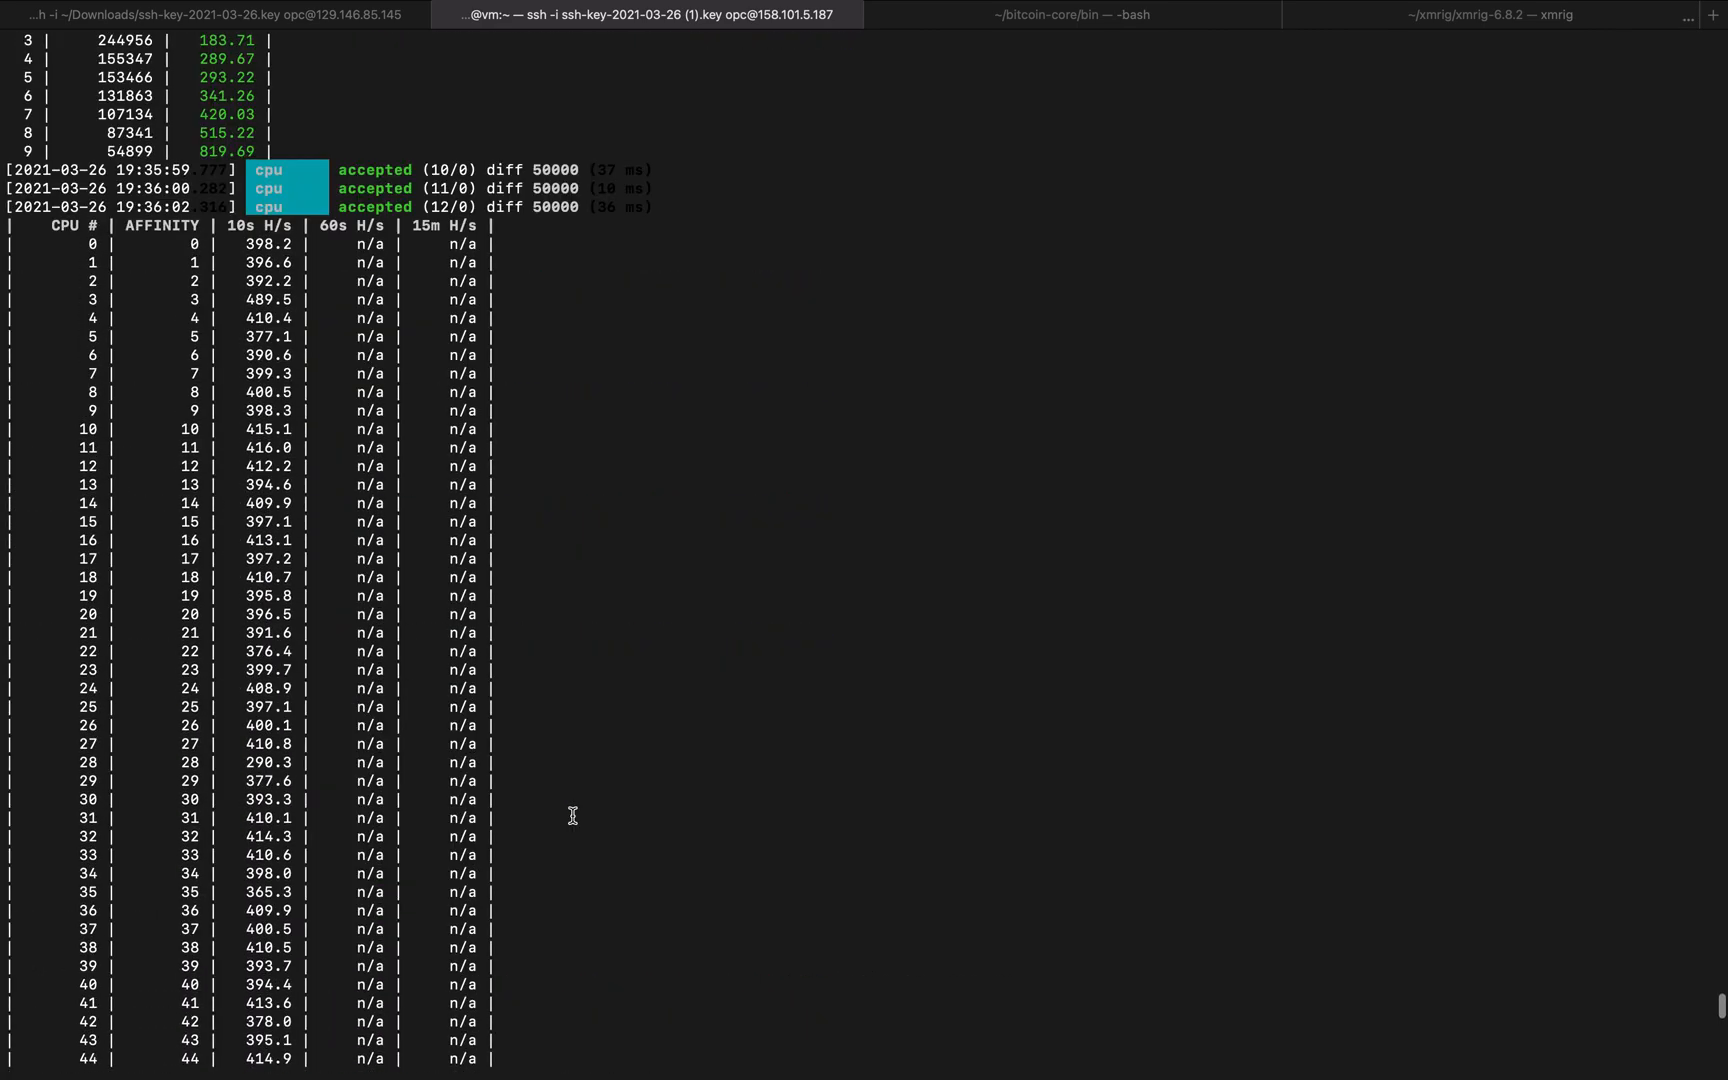
Step: Scroll the xmrig 6.10.0 startup log showing the AMD EPYC 7J13 CPU and supportxmr pool
scroll(down, 3)
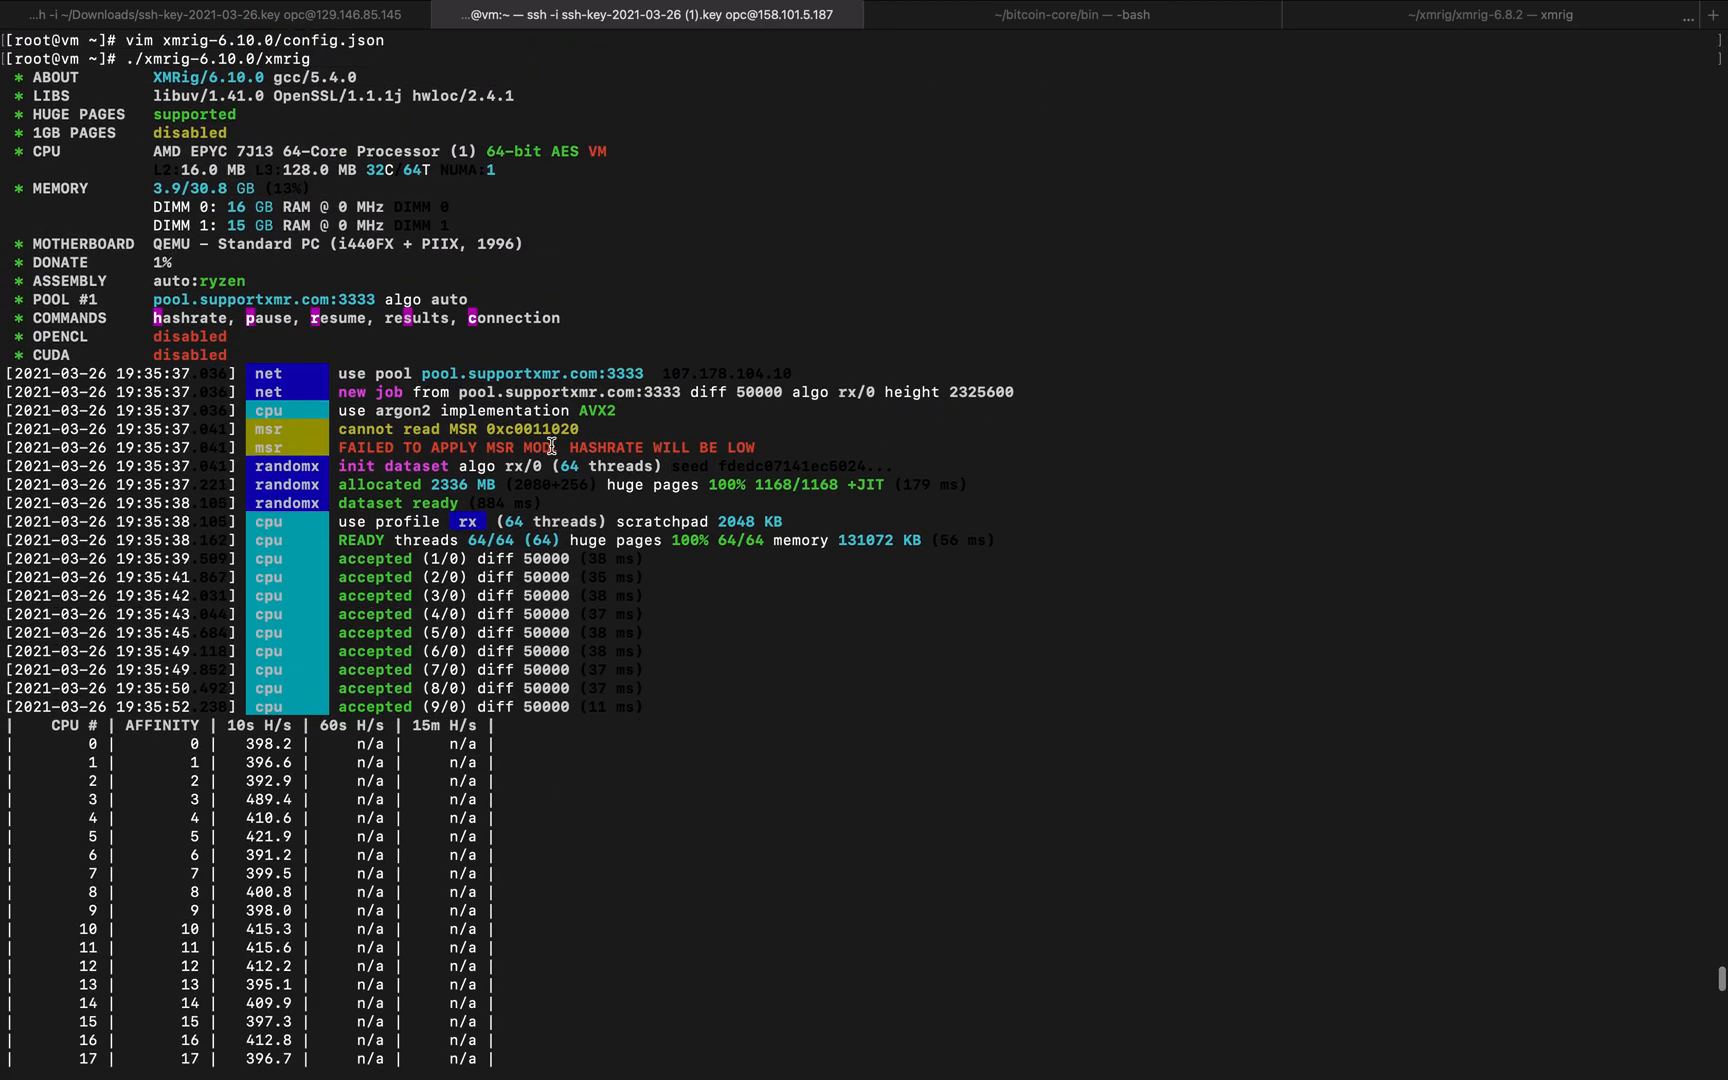
mouse_move(252, 92)
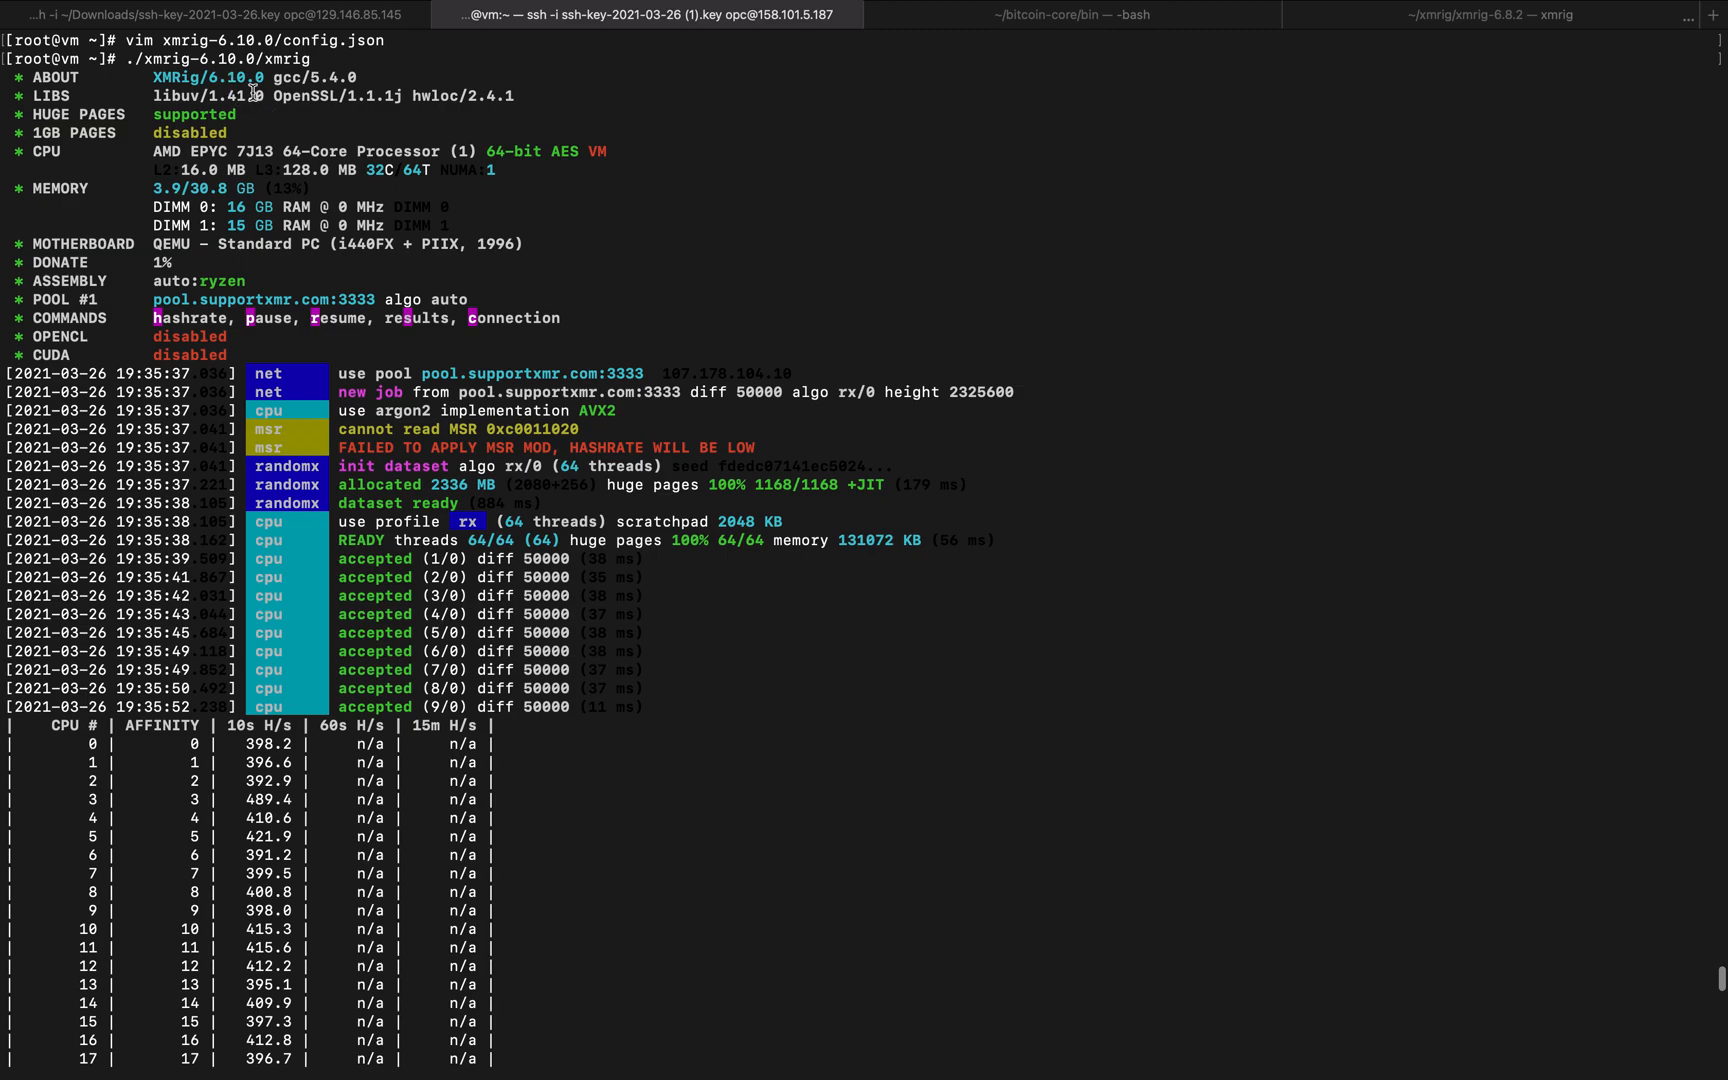
mouse_move(540, 447)
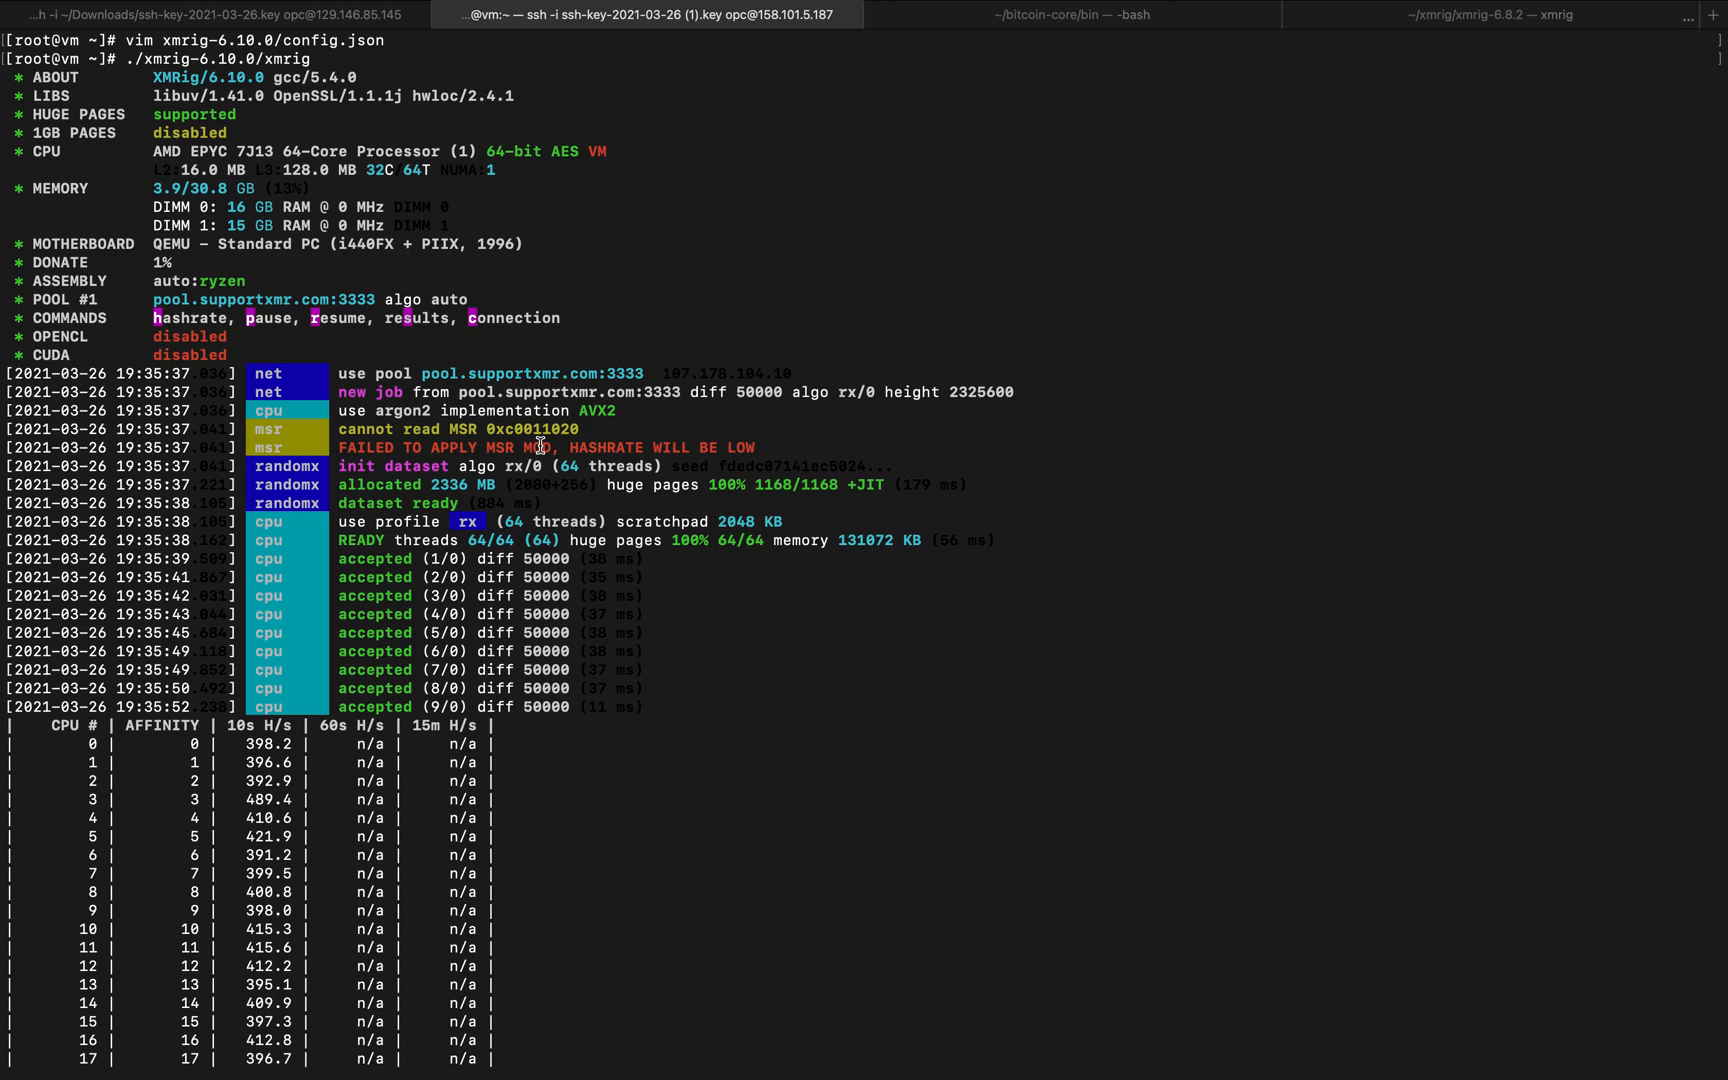
mouse_move(499, 541)
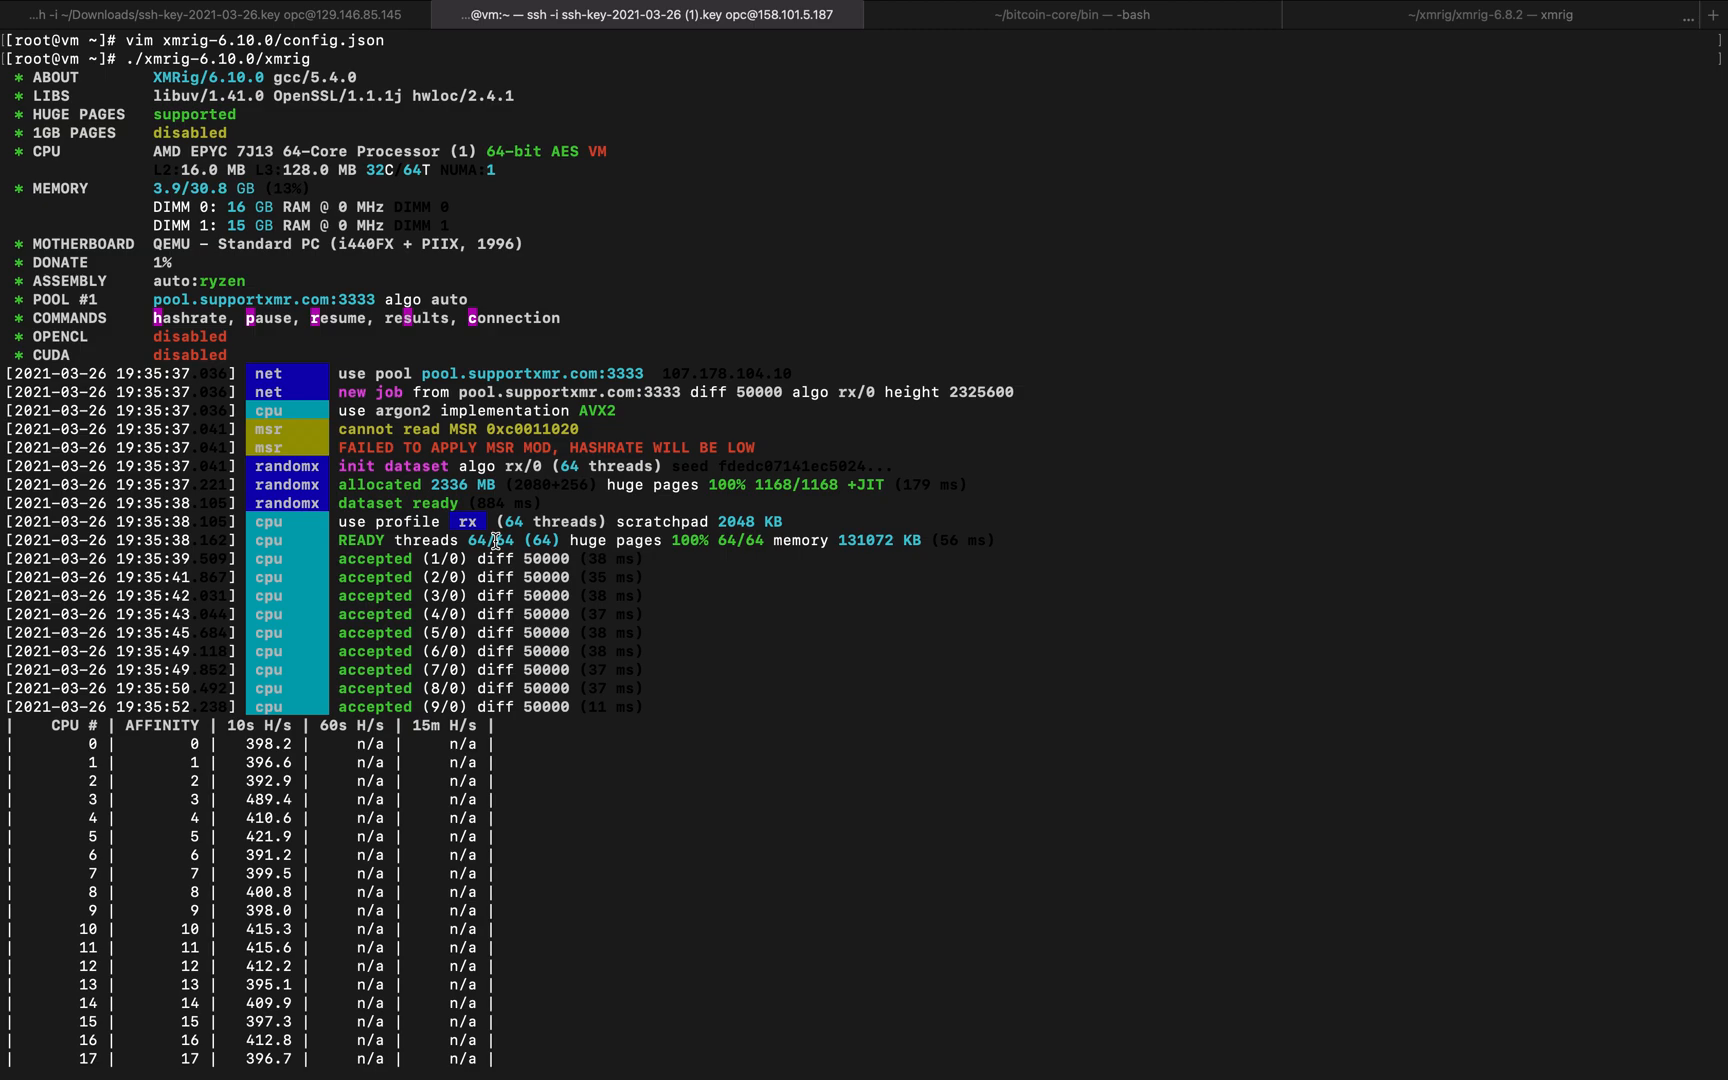
mouse_move(204, 159)
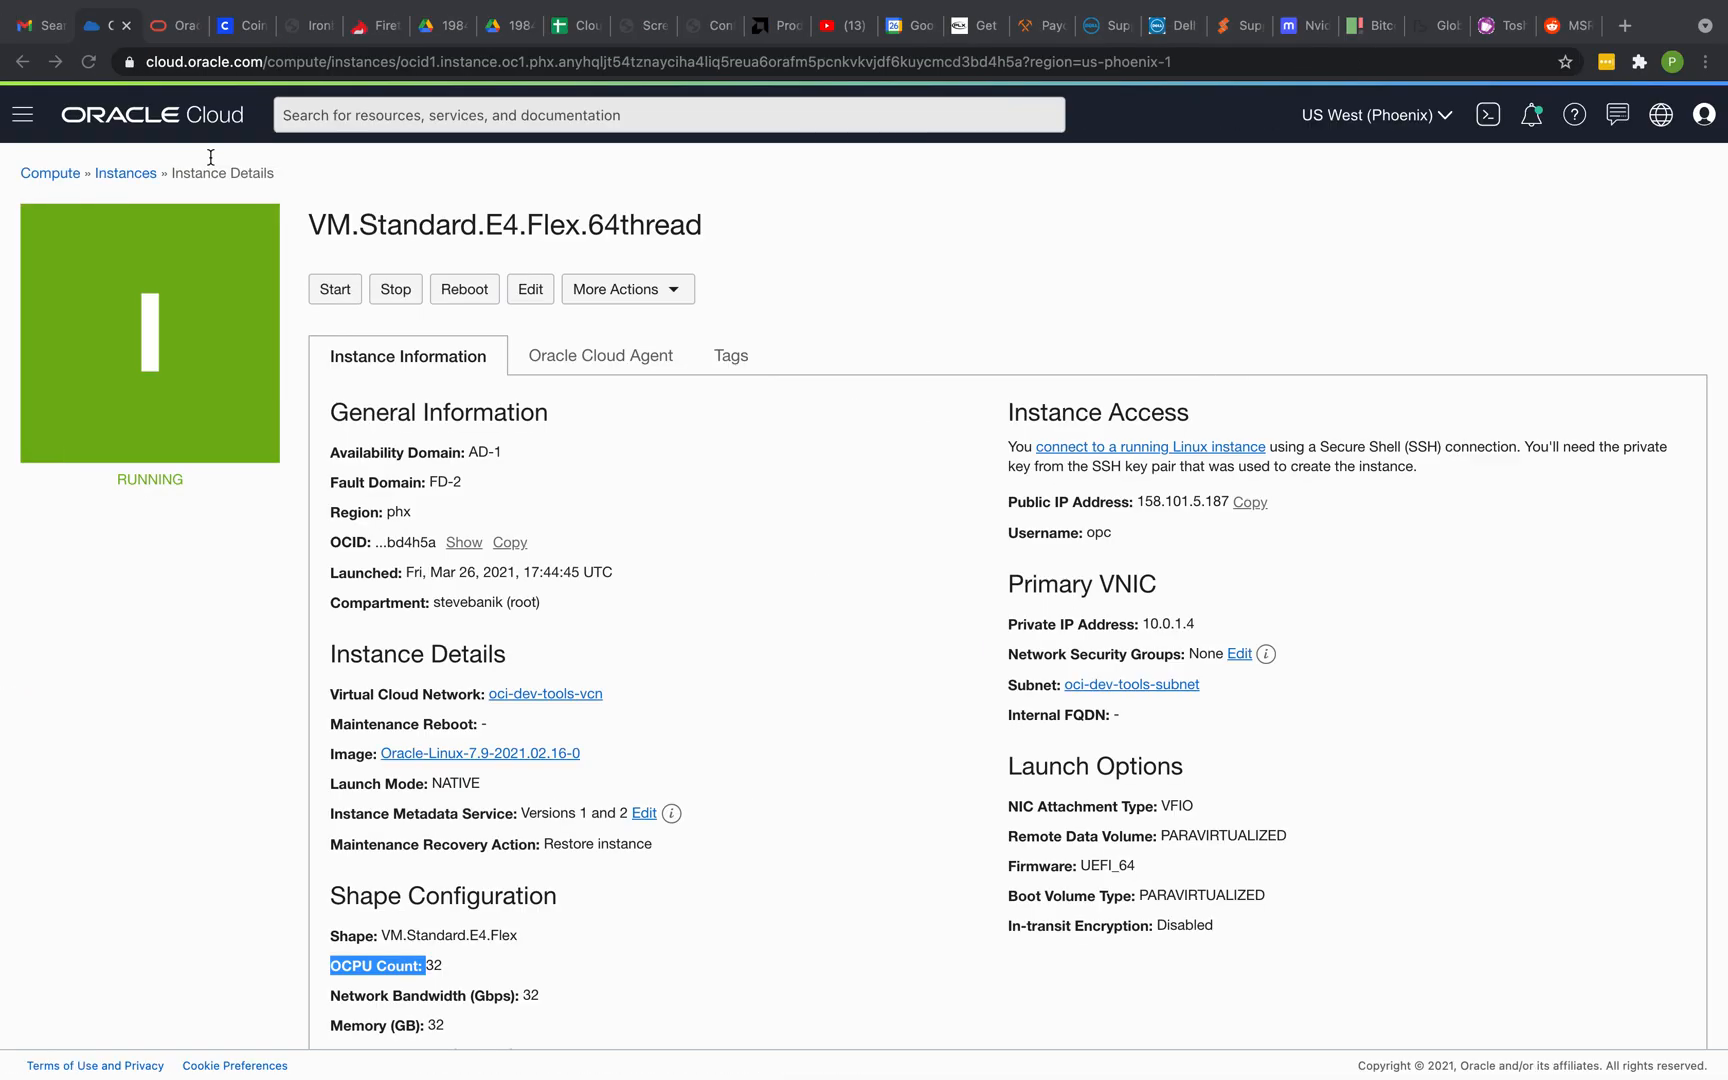
Step: Search Google for 'epyc 7j13'
text(epyc 7j13)
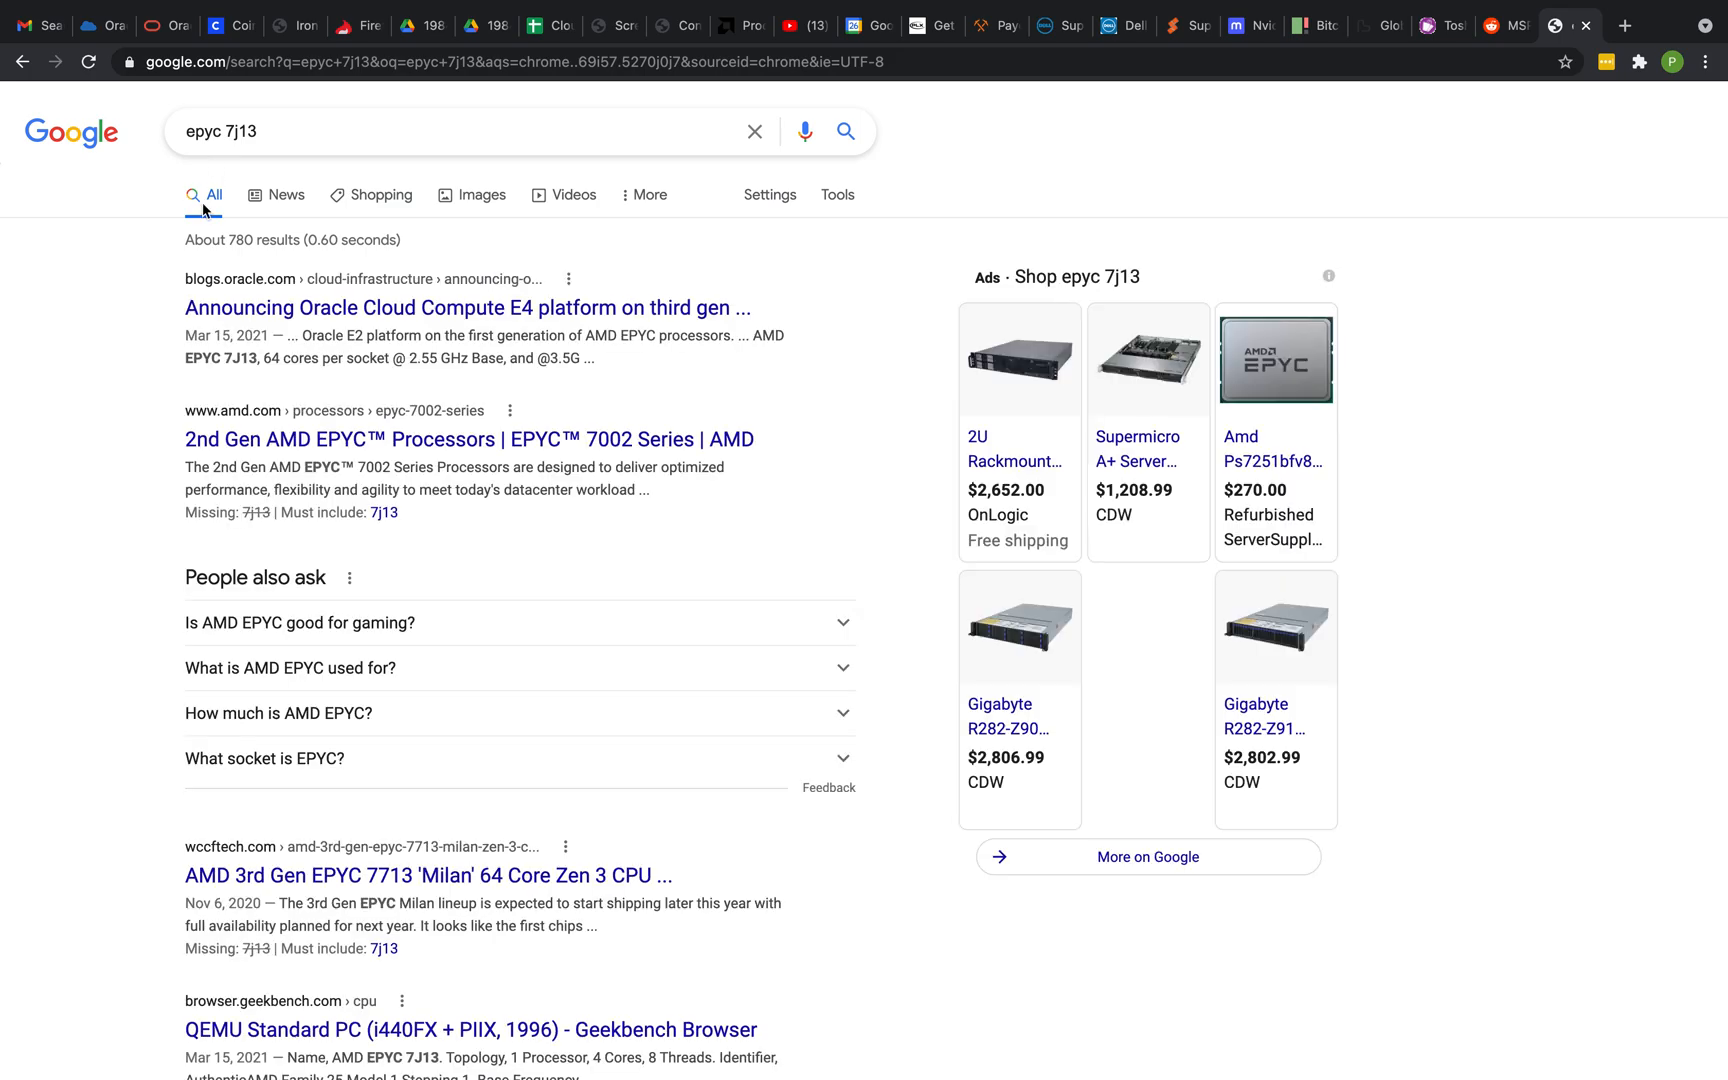
mouse_move(267, 308)
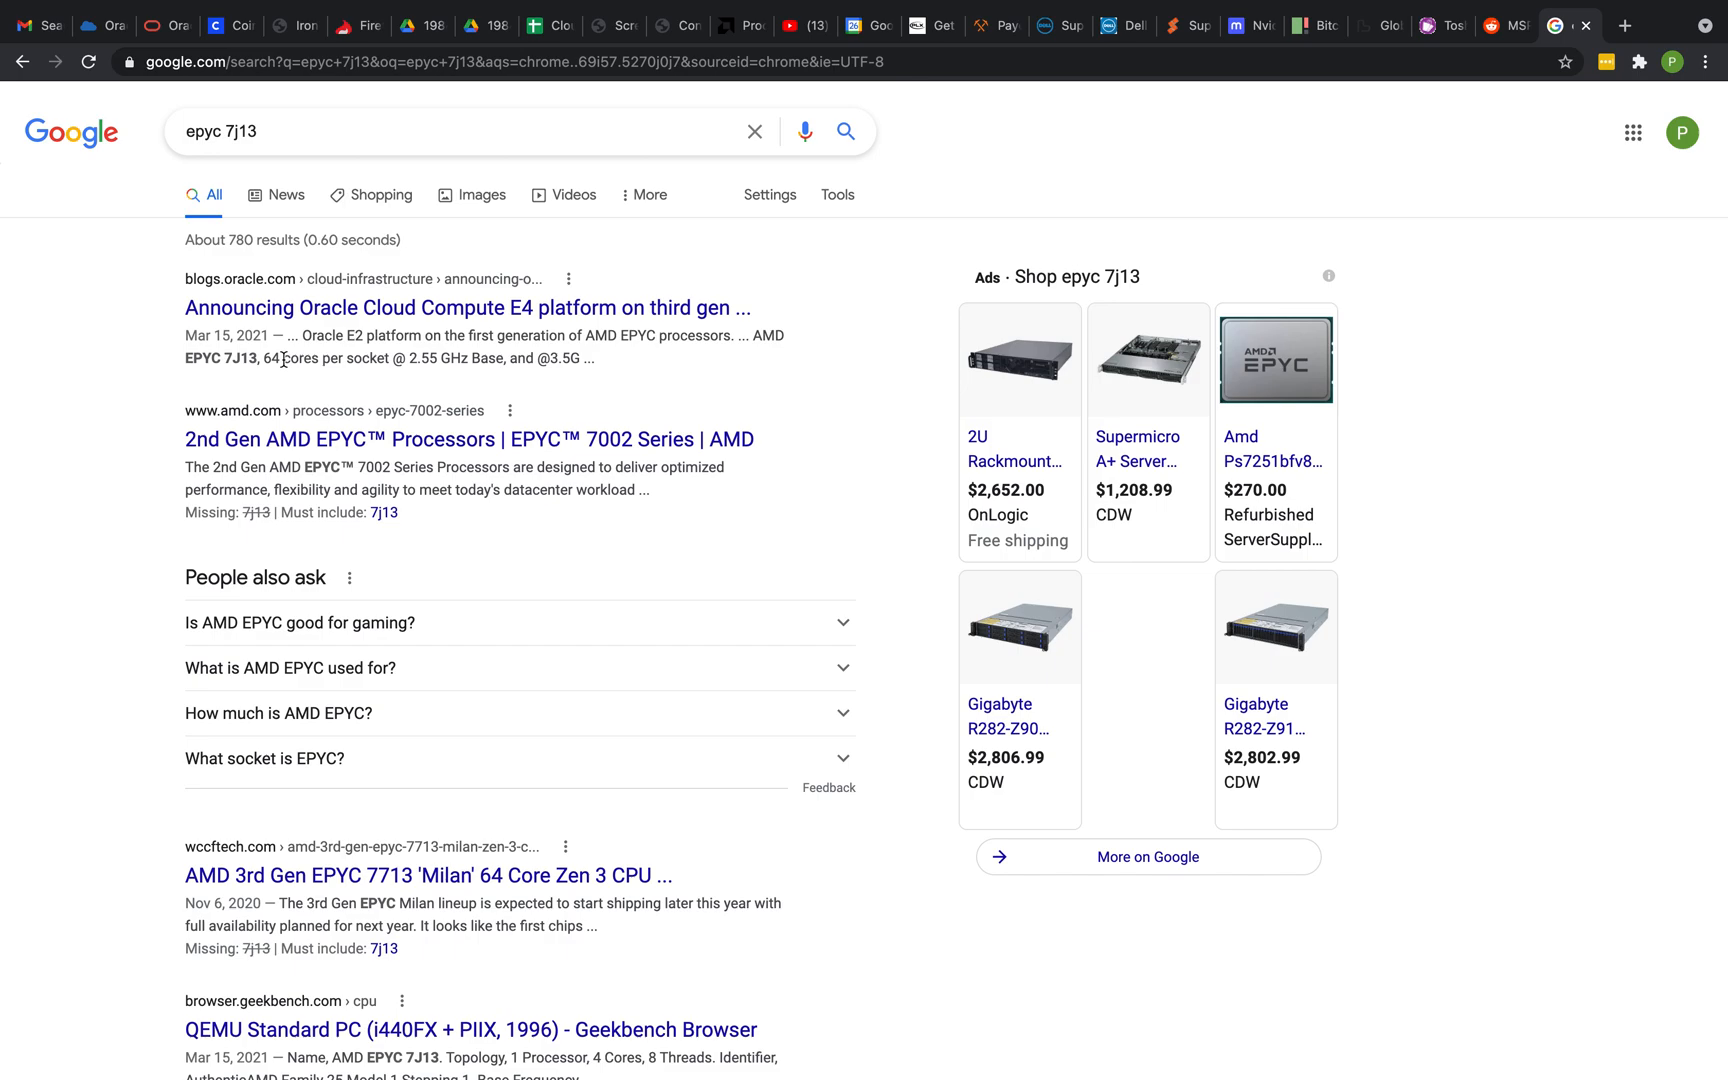
mouse_move(422, 987)
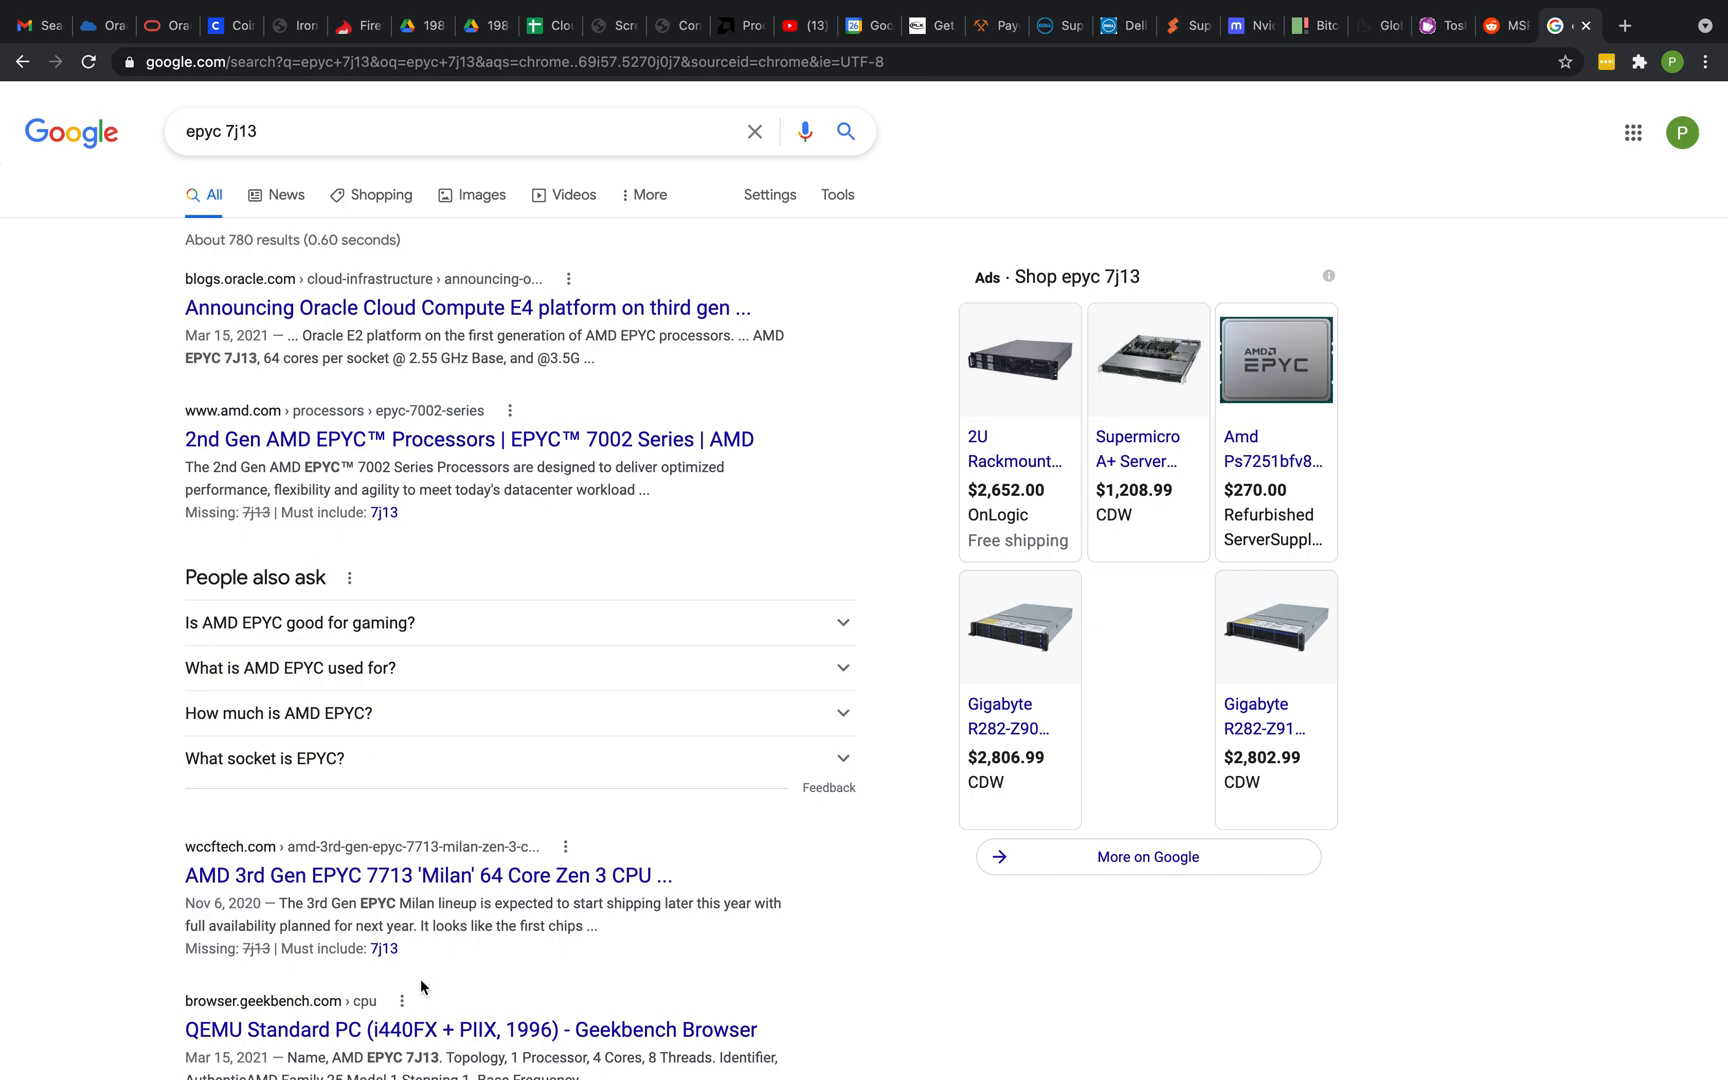
Step: Open the QEMU Standard PC Geekbench result and review its 897 single, 5003 multi-core scores
click(464, 1029)
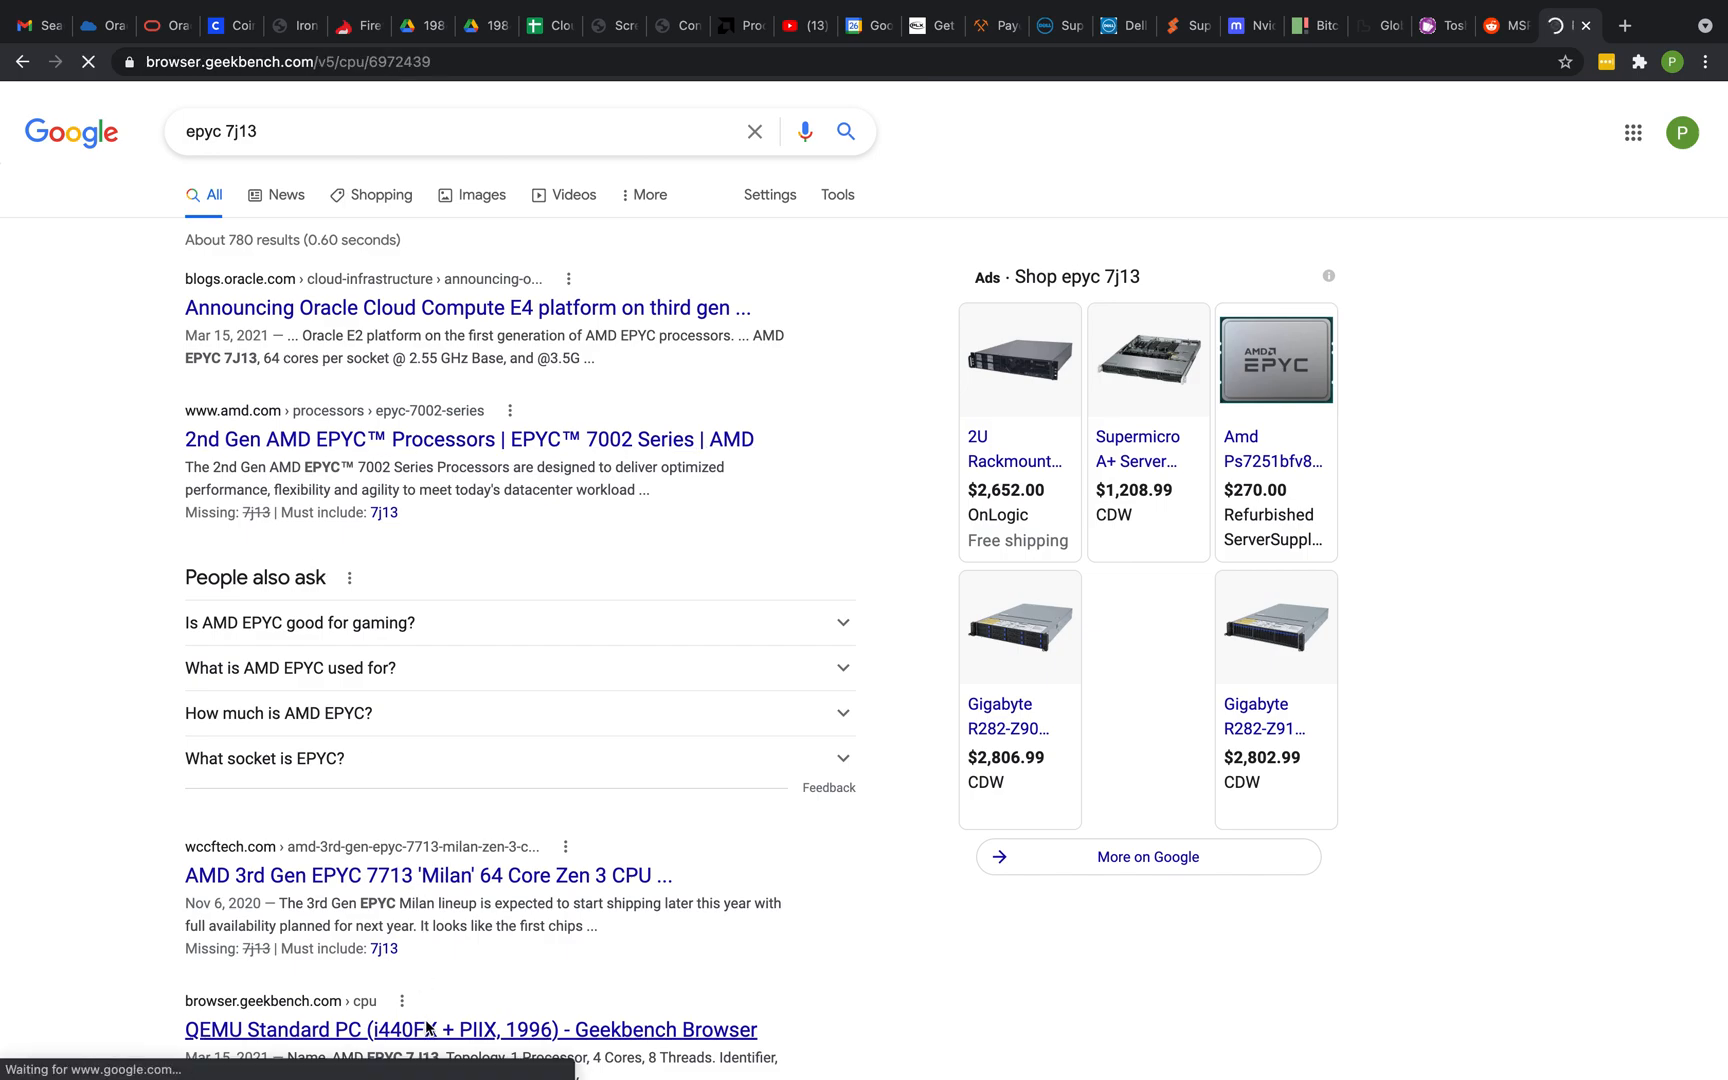
click(465, 1030)
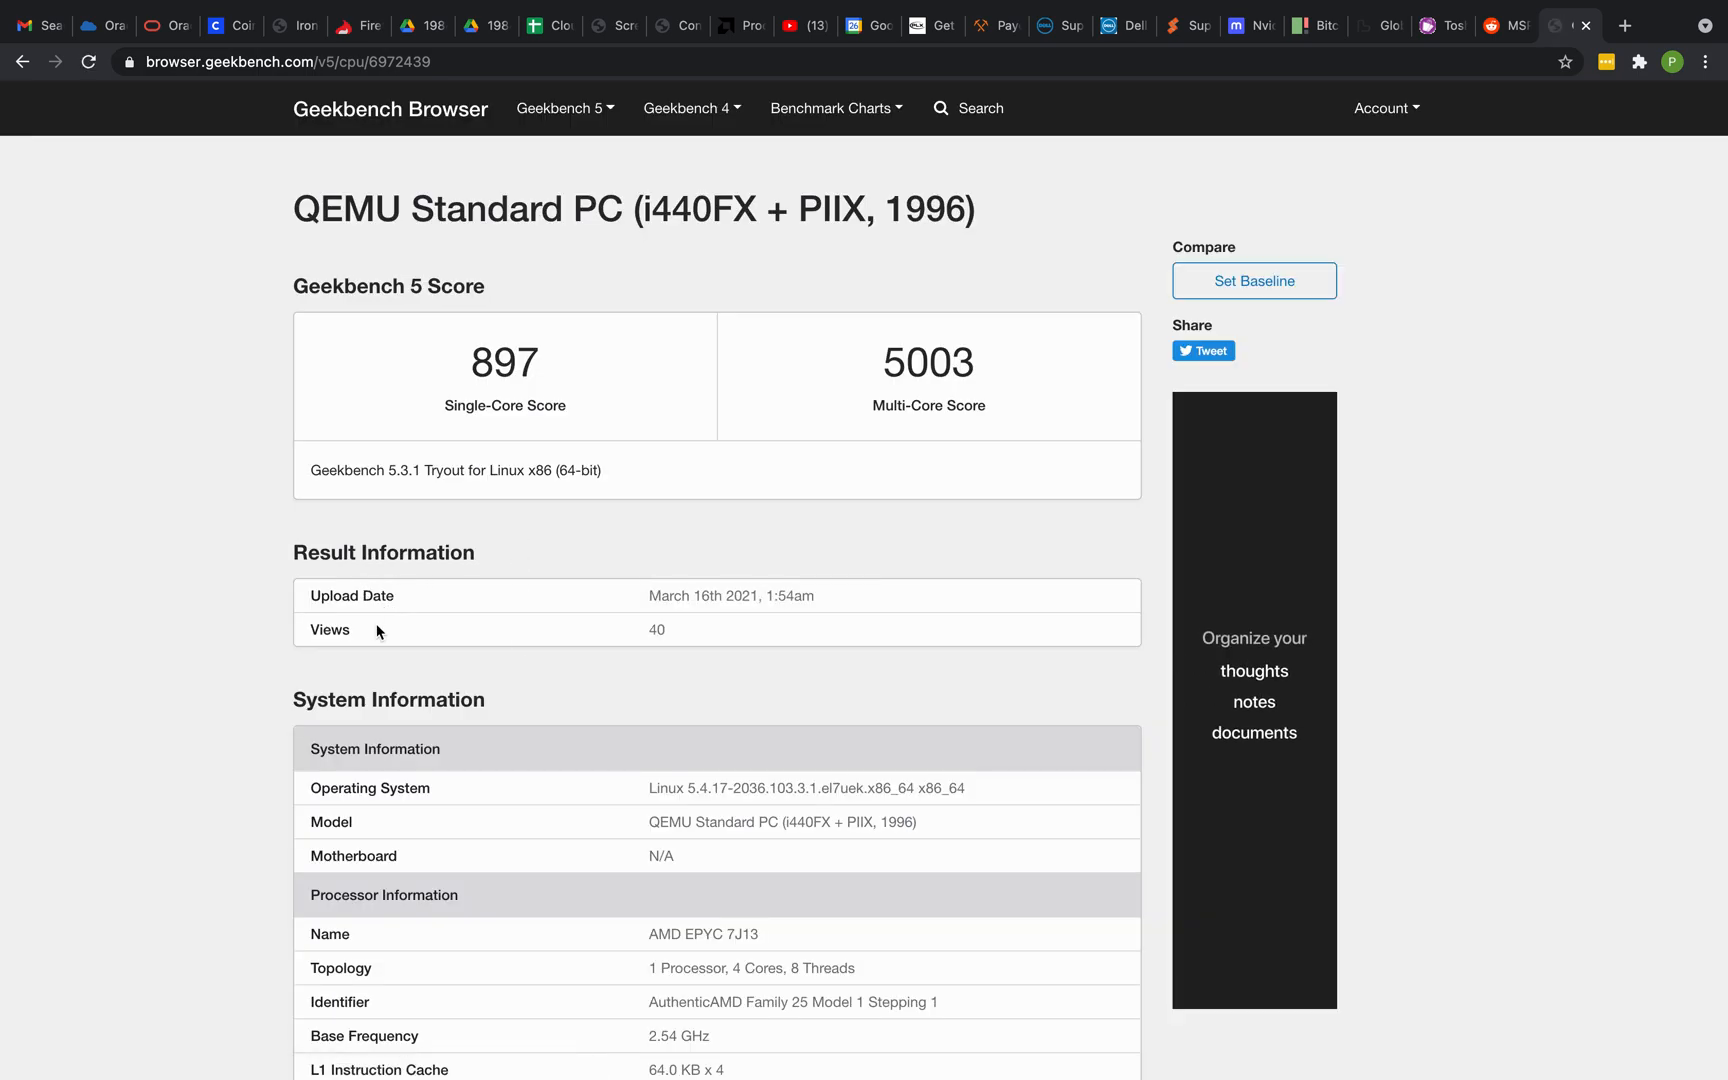
scroll(down, 3)
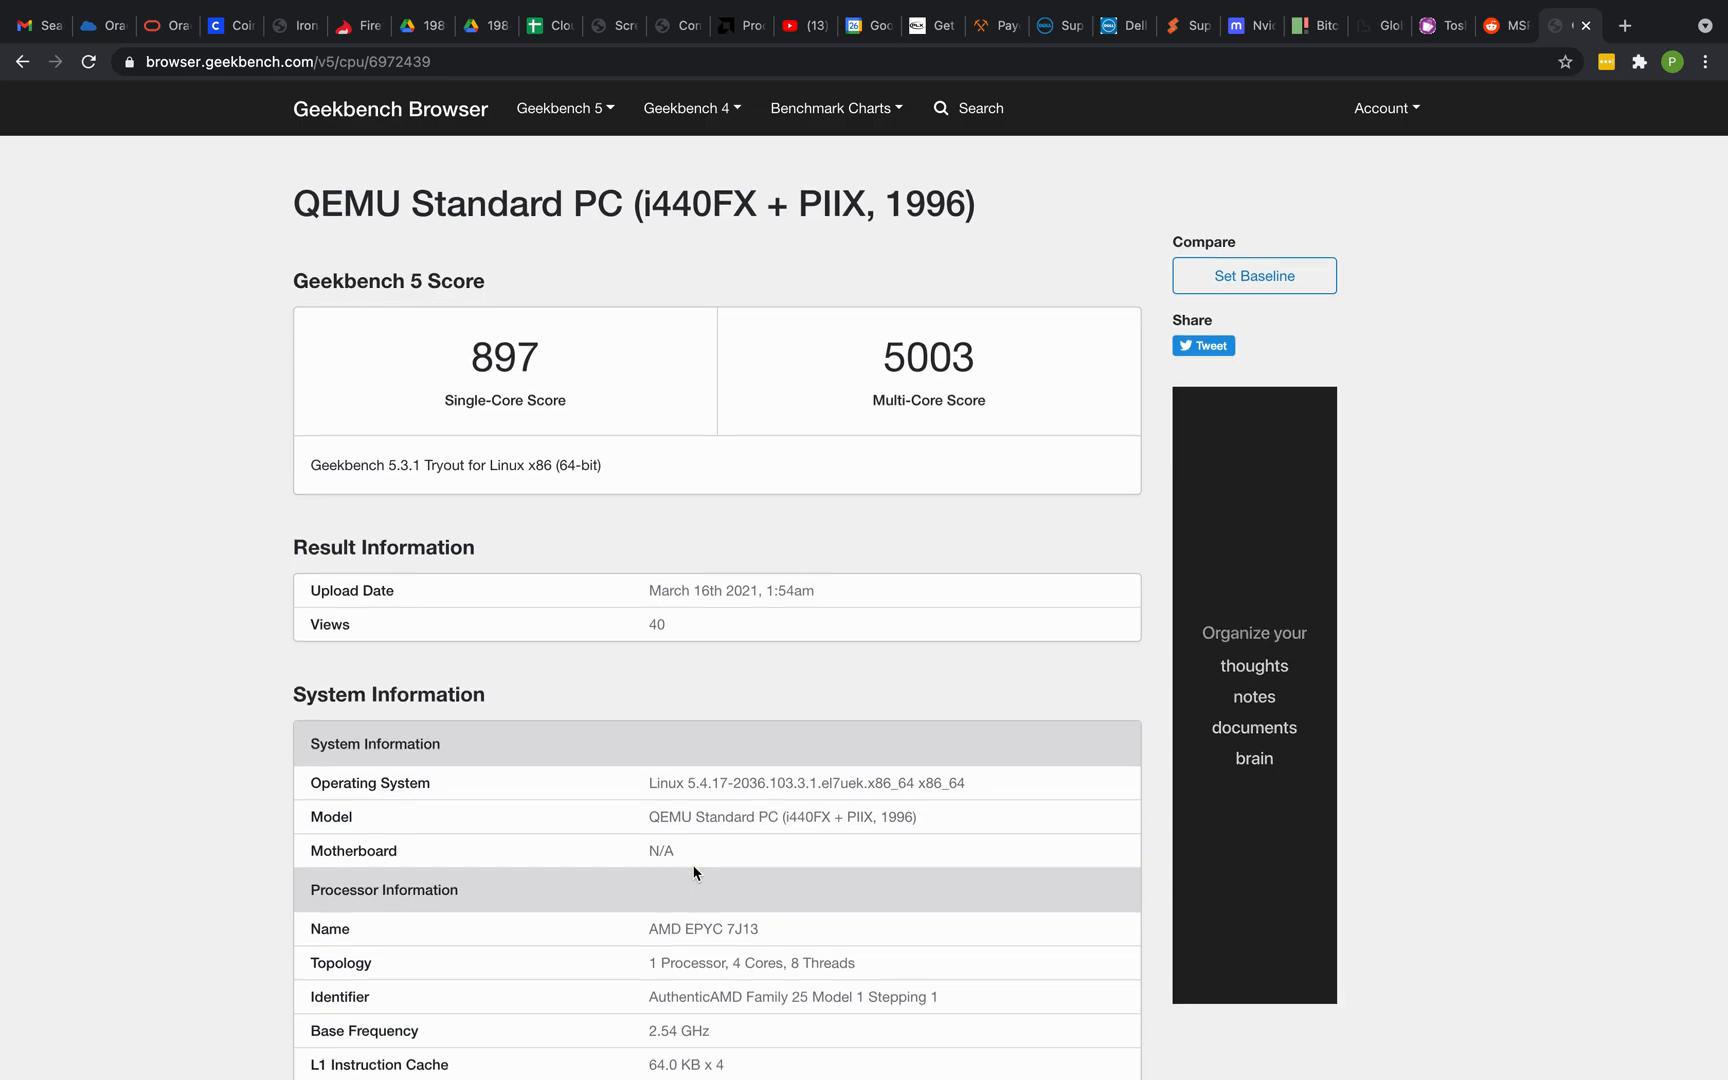
scroll(down, 3)
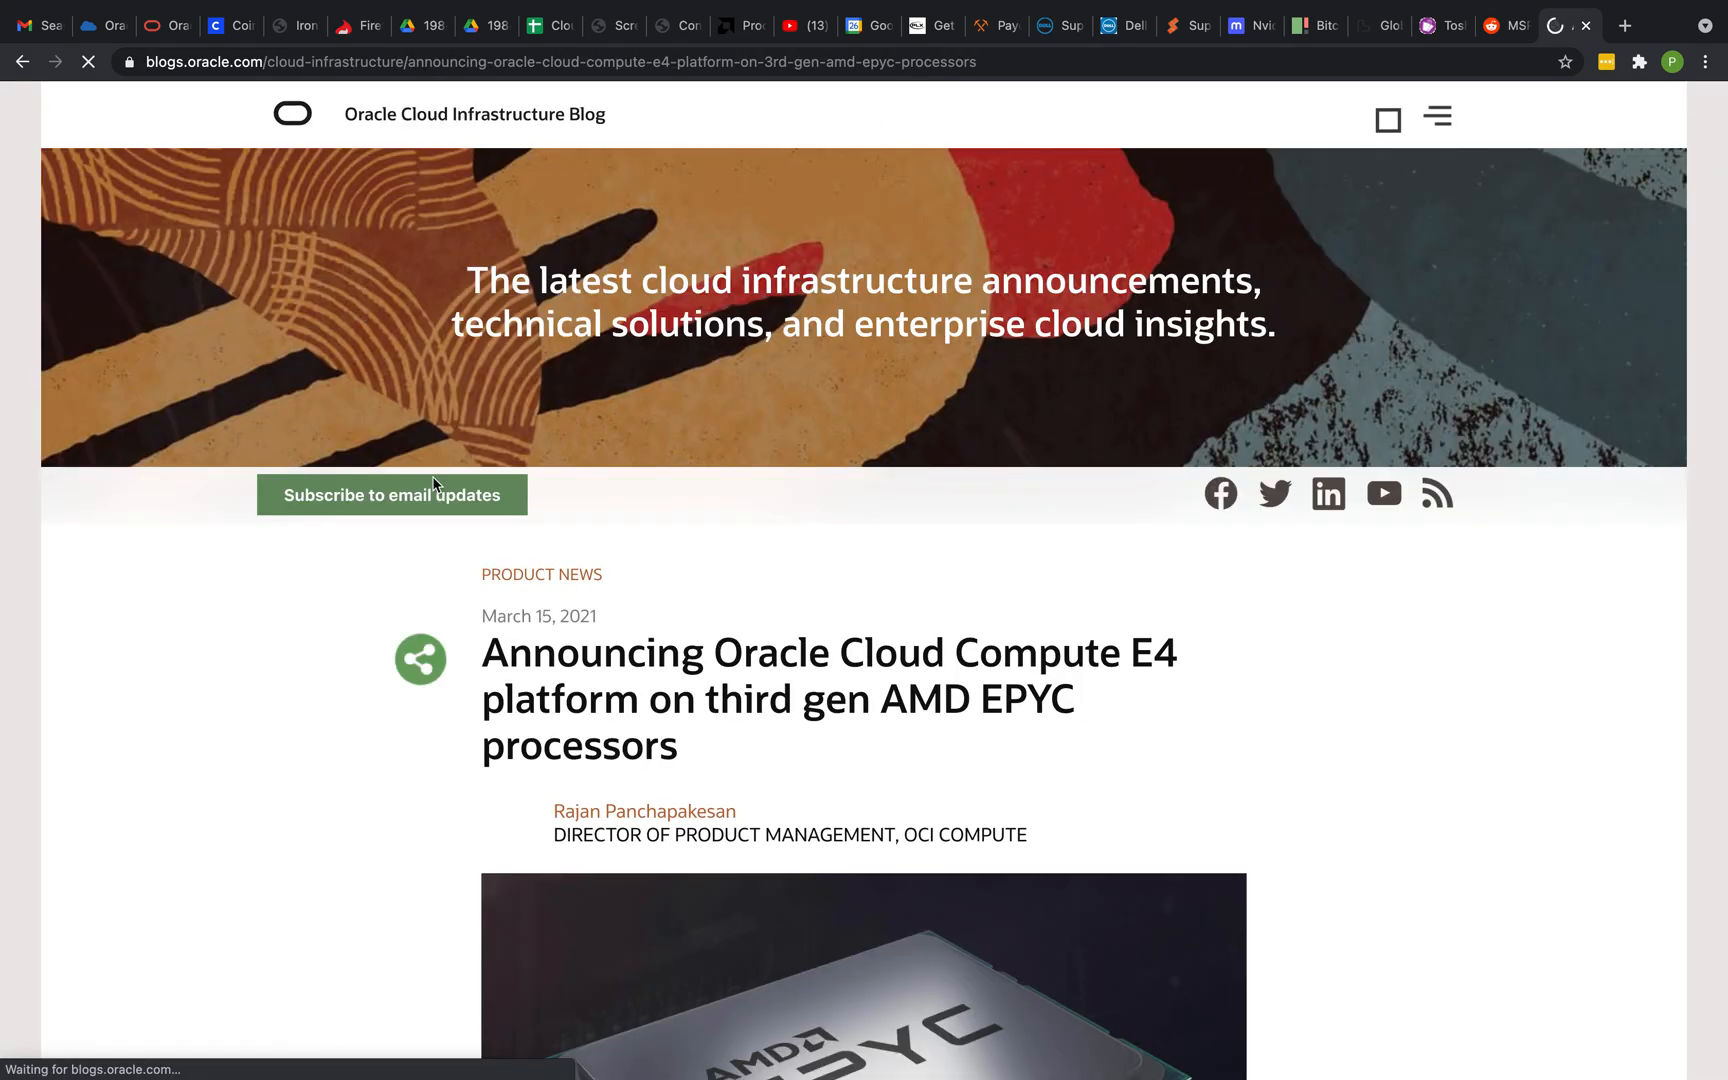
mouse_move(355, 681)
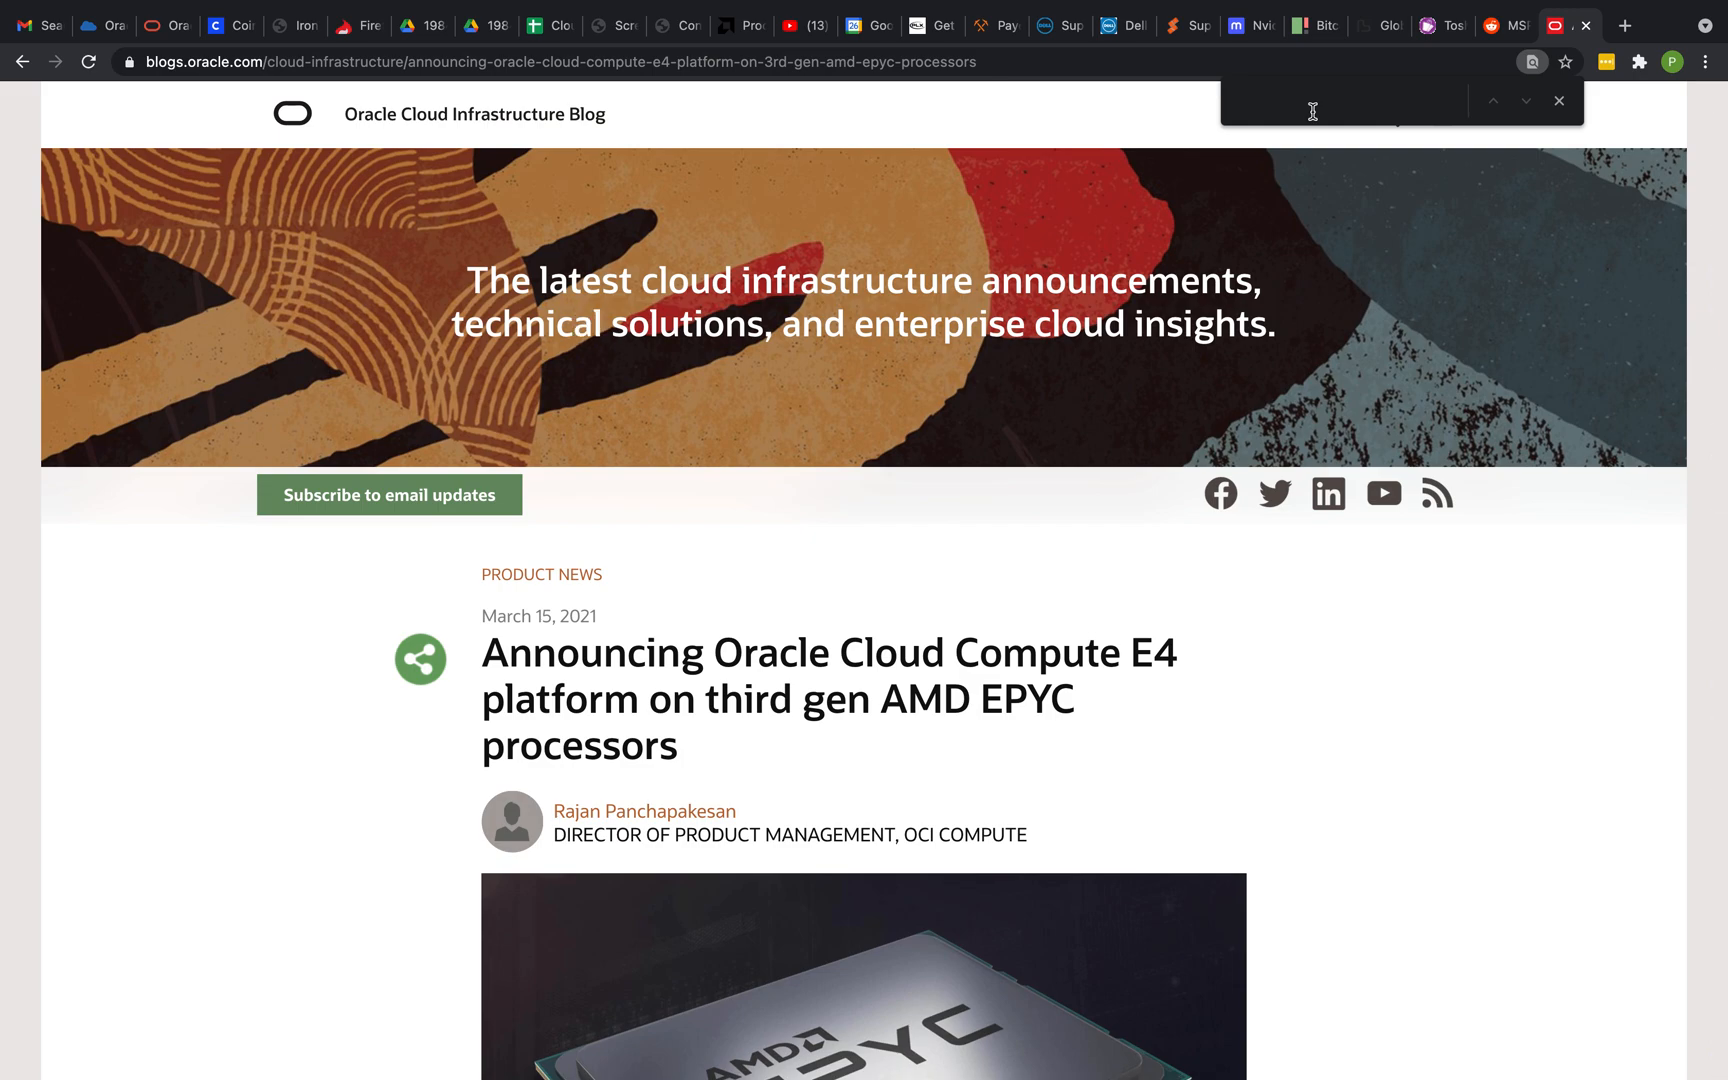
Step: Find '7j13' in the E4 announcement post, landing on Table 2's configuration
text(7j13)
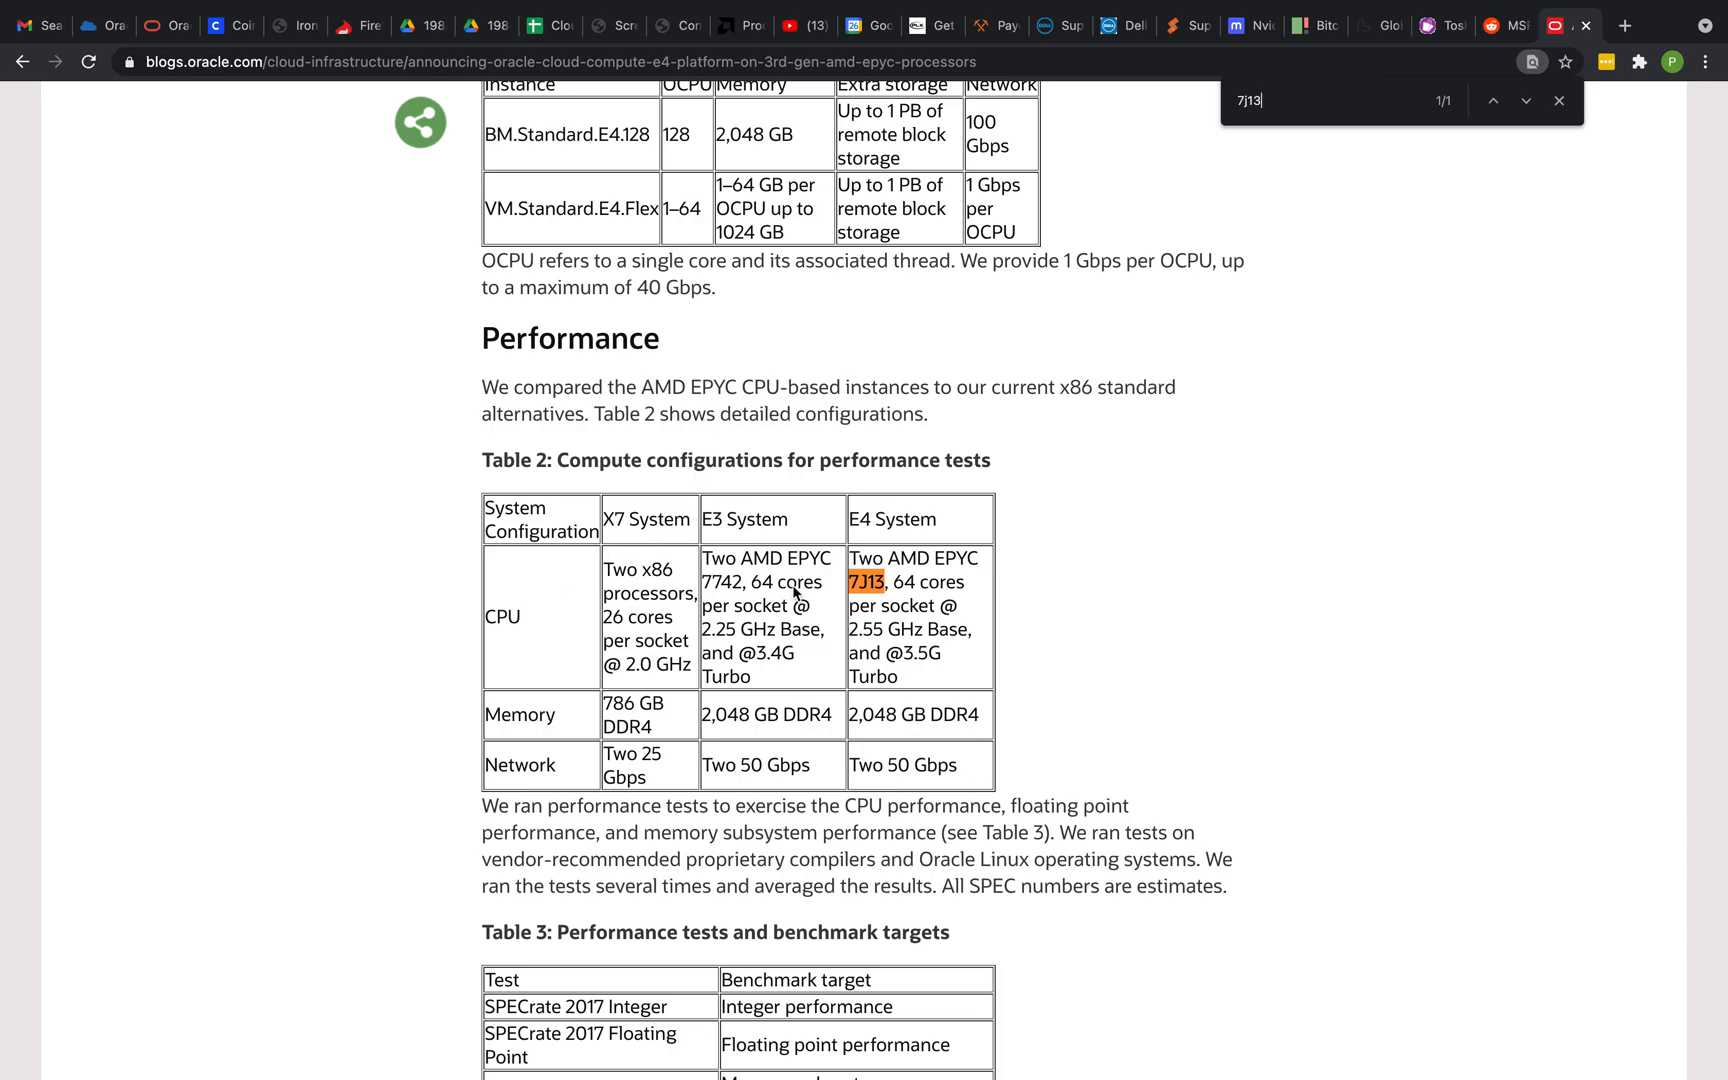
mouse_move(912, 600)
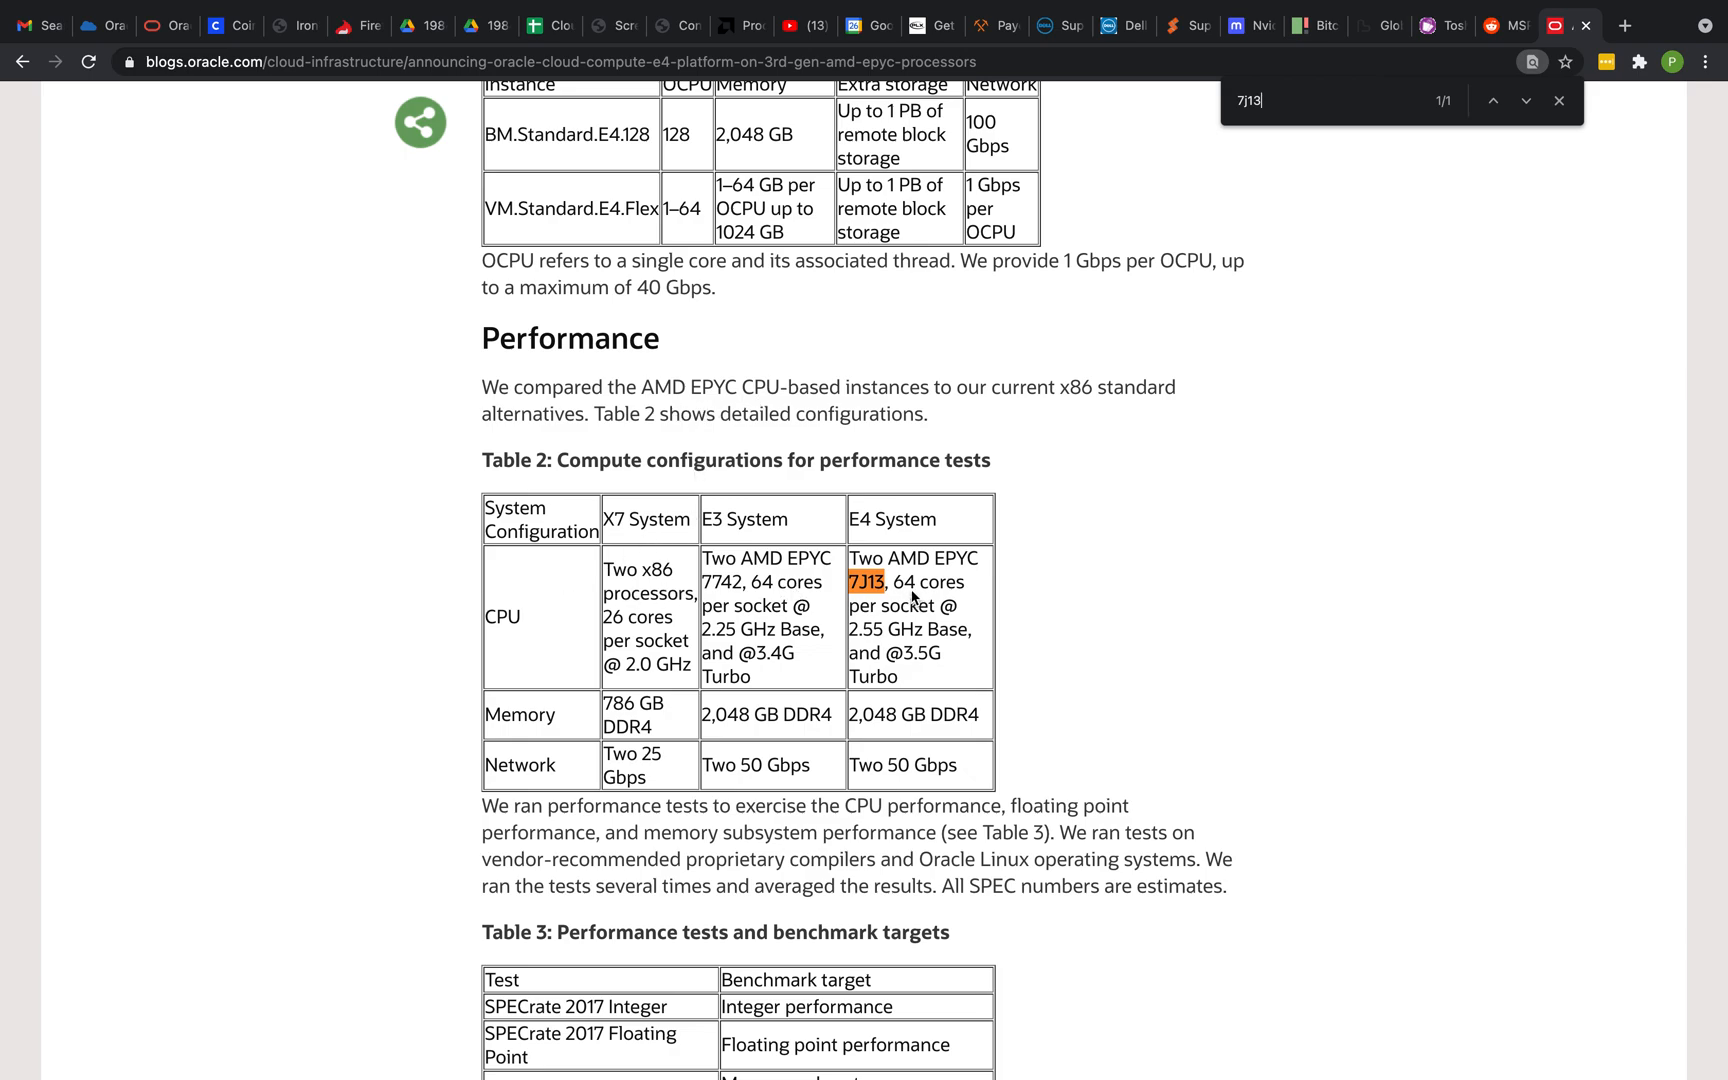
mouse_move(939, 599)
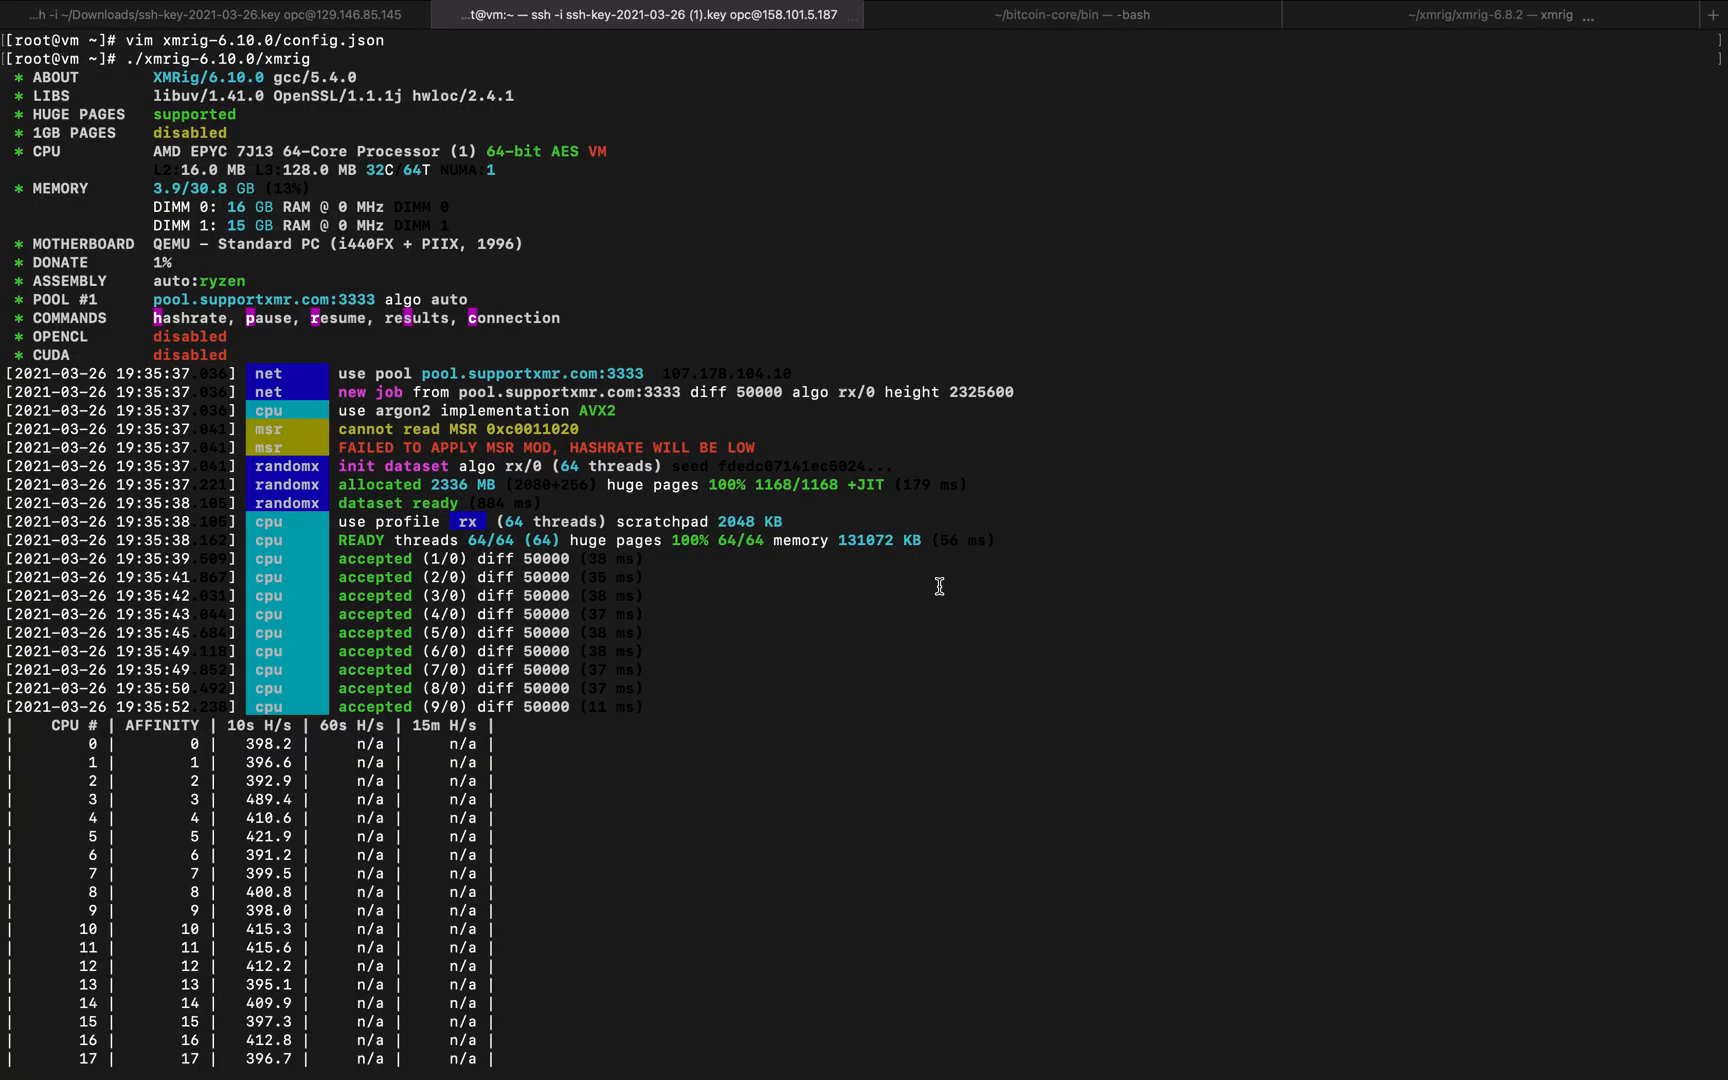
Step: Scroll xmrig output to the summary: 46 accepted shares, about 25,000 H/s
scroll(down, 3)
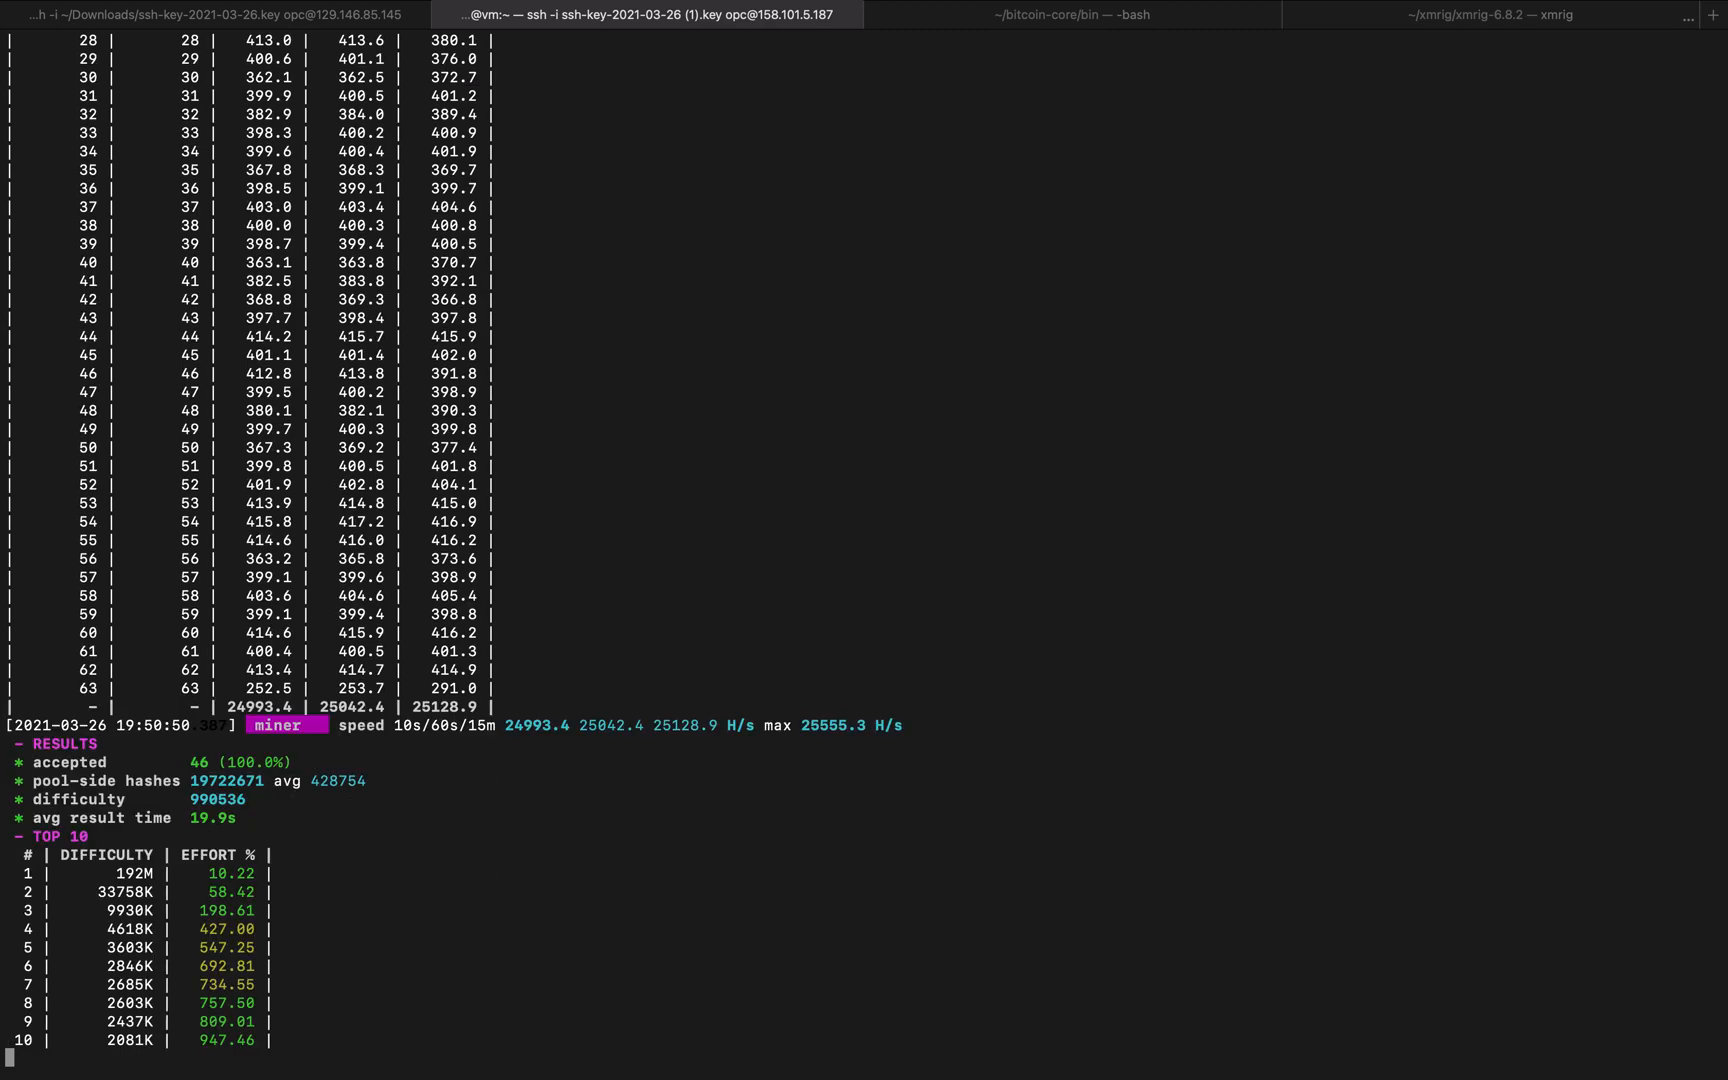
mouse_move(617, 615)
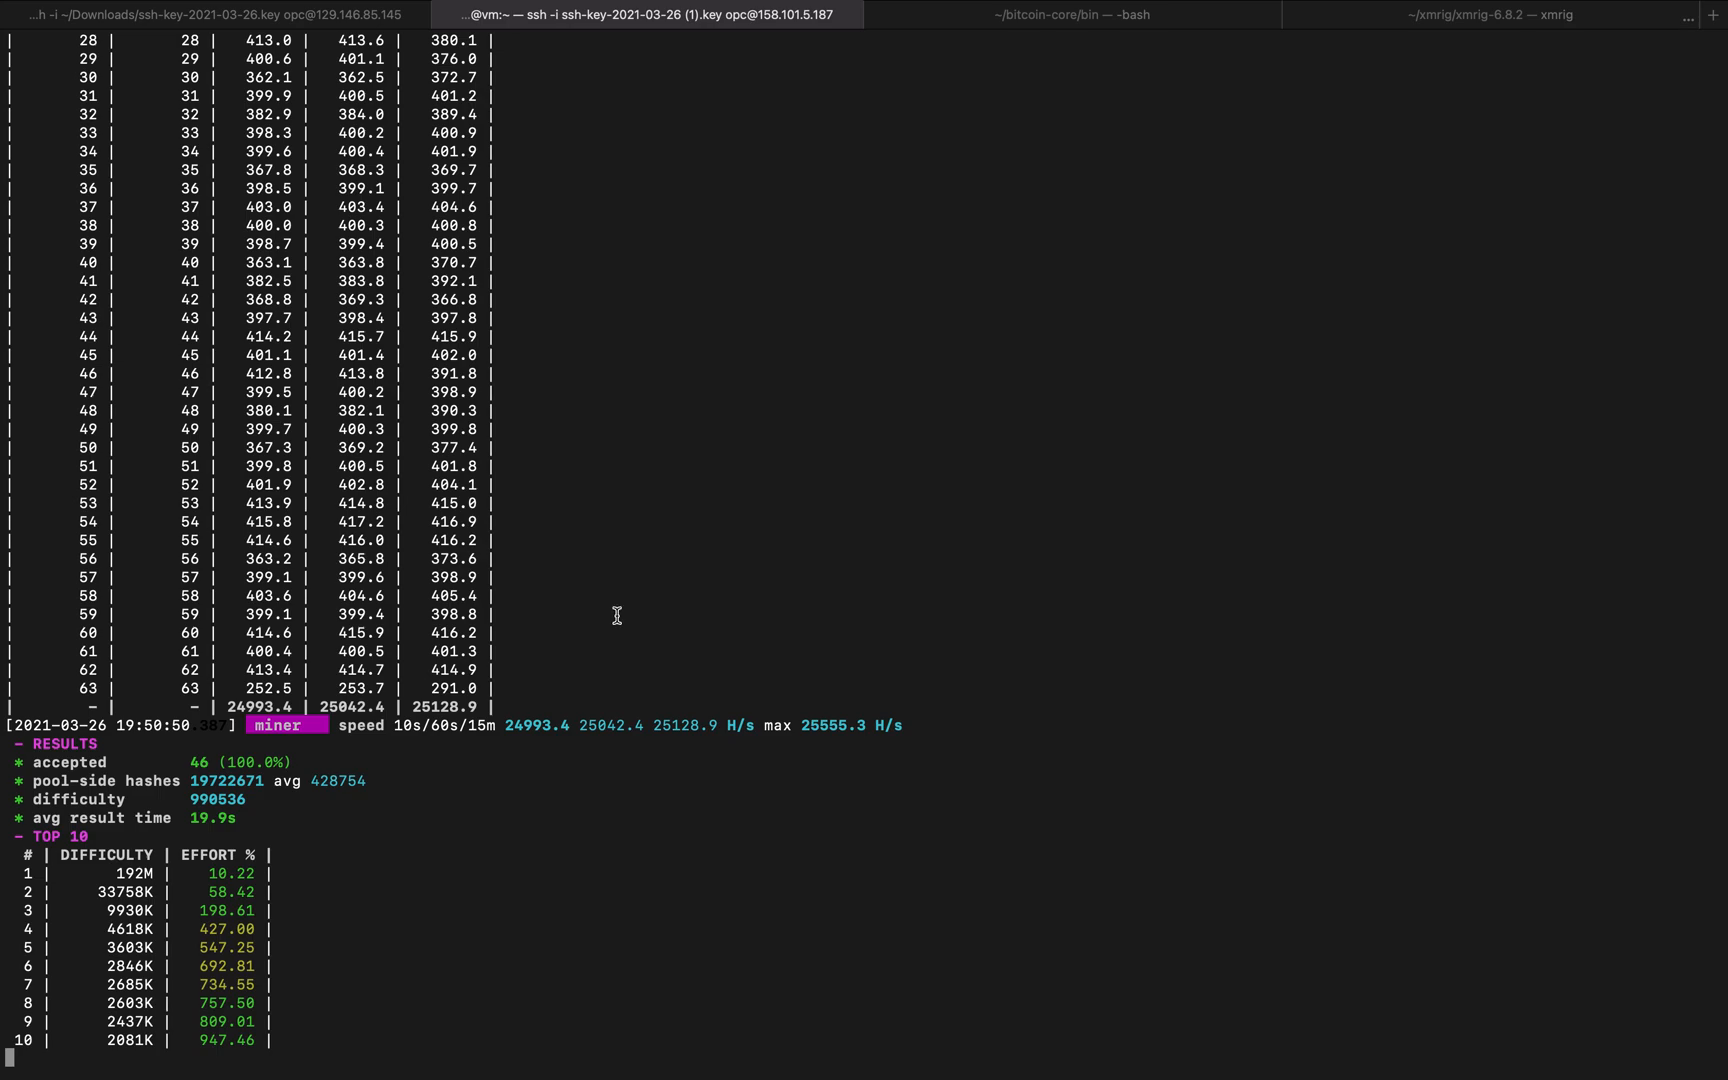